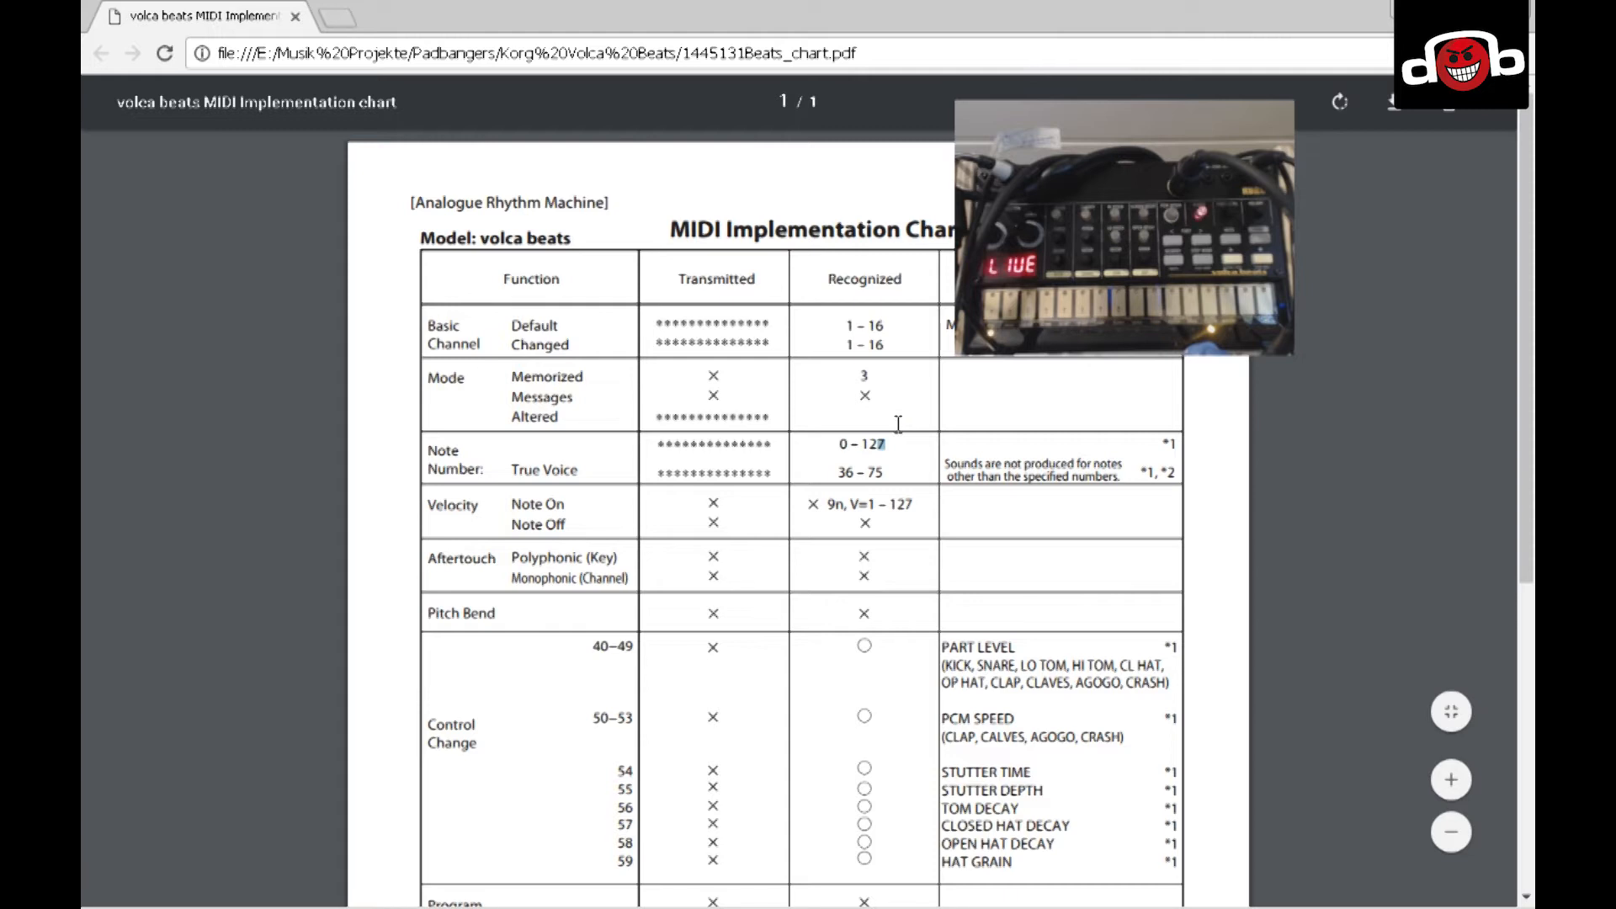
mouse_move(901, 428)
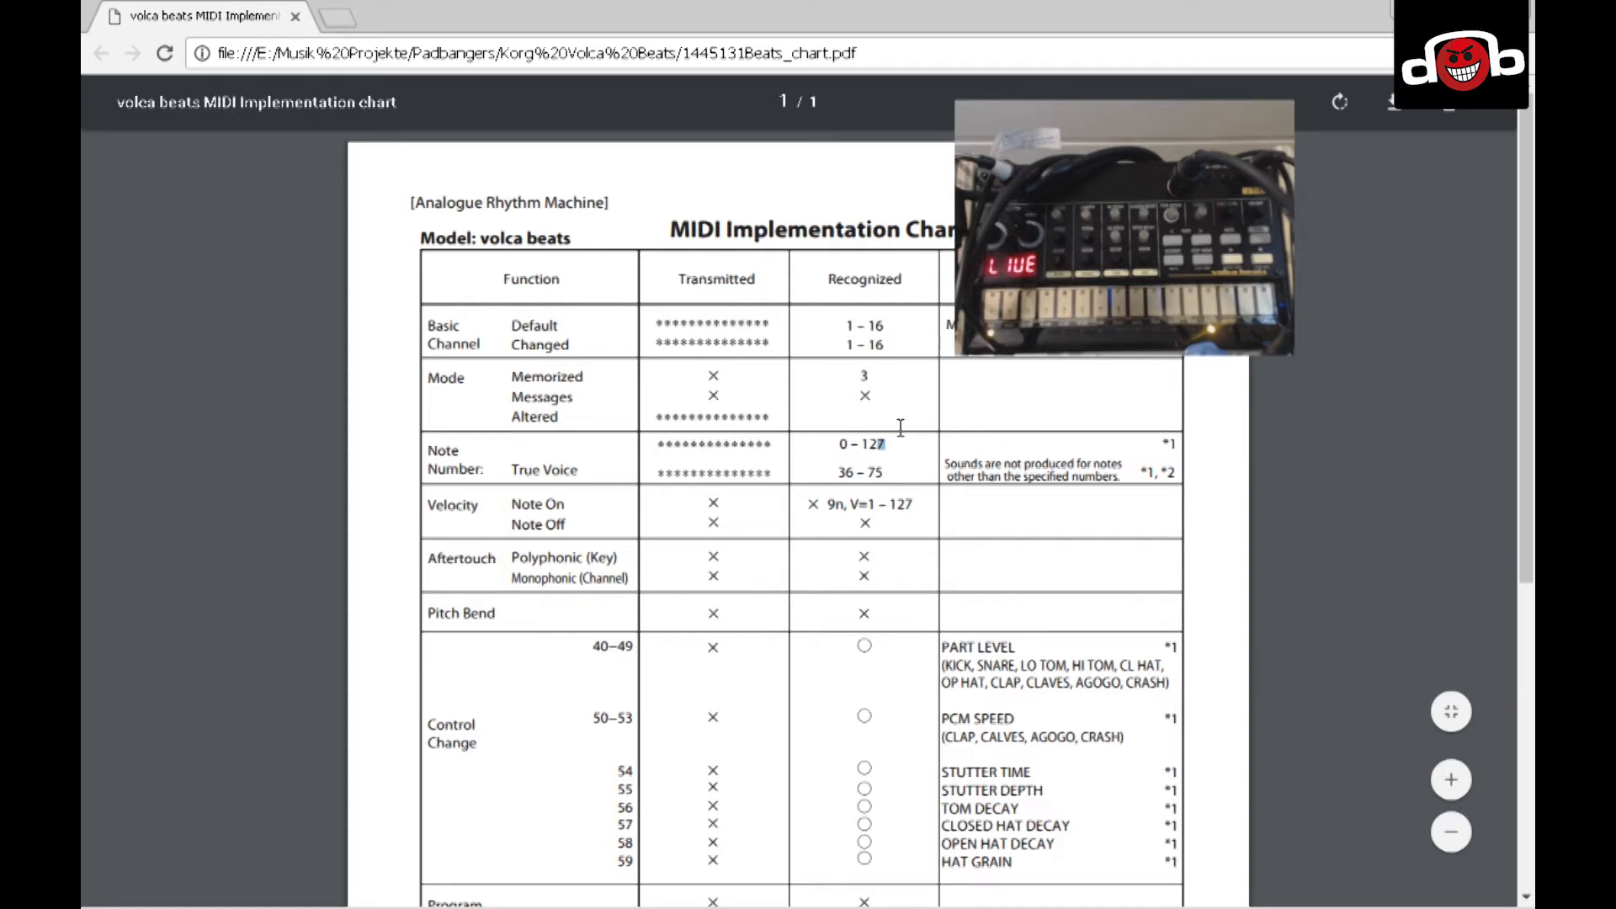
mouse_move(903, 433)
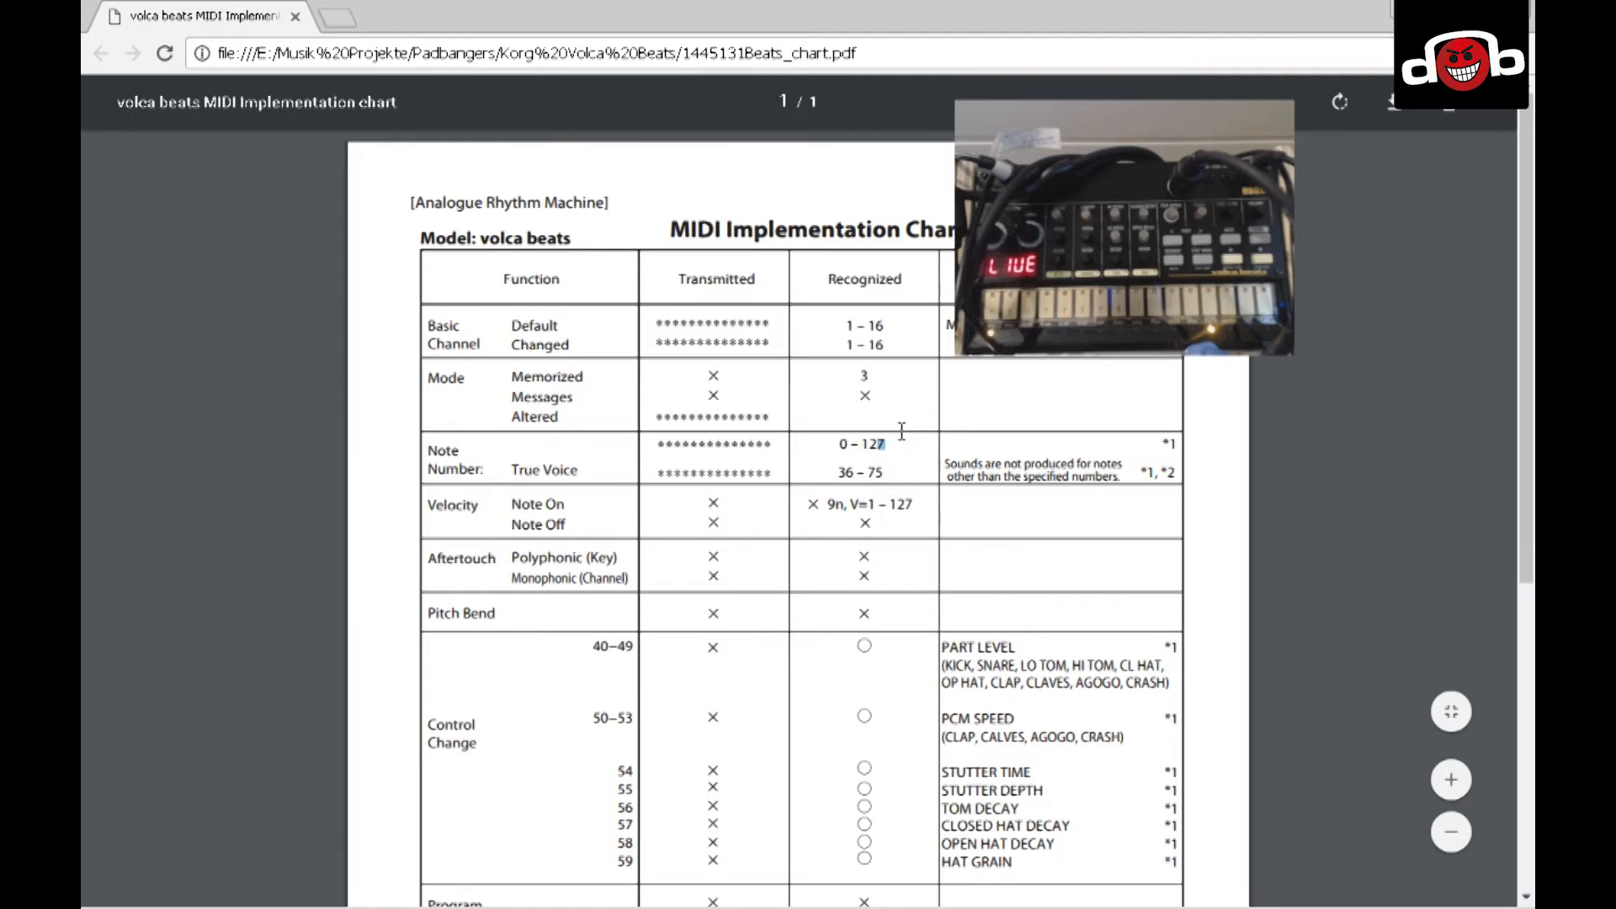
mouse_move(904, 450)
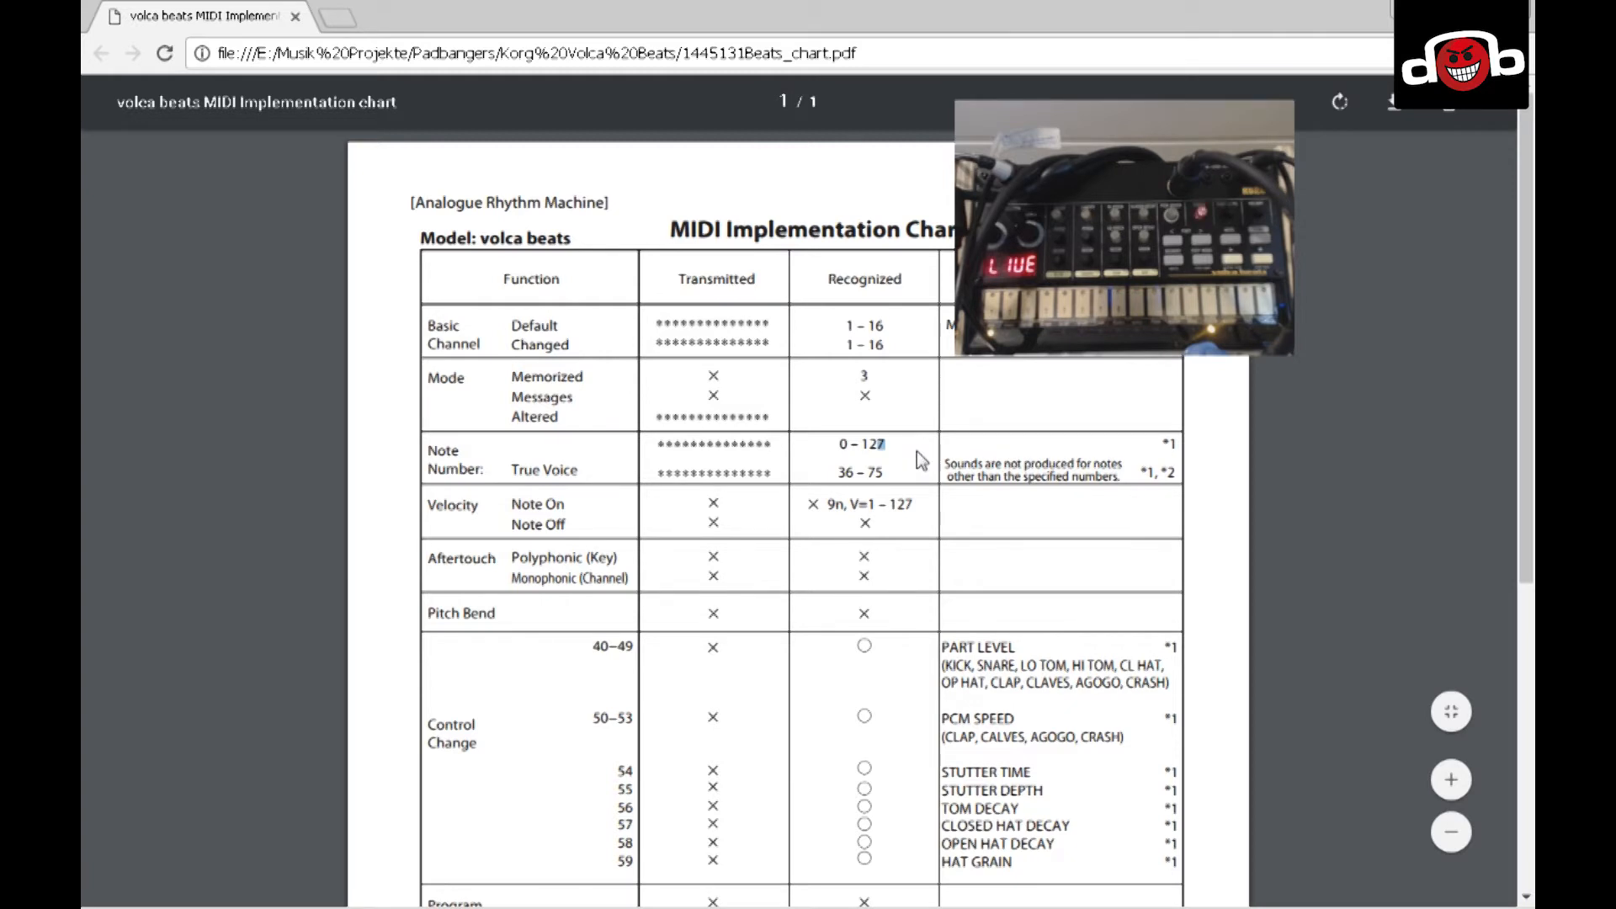
mouse_move(910, 448)
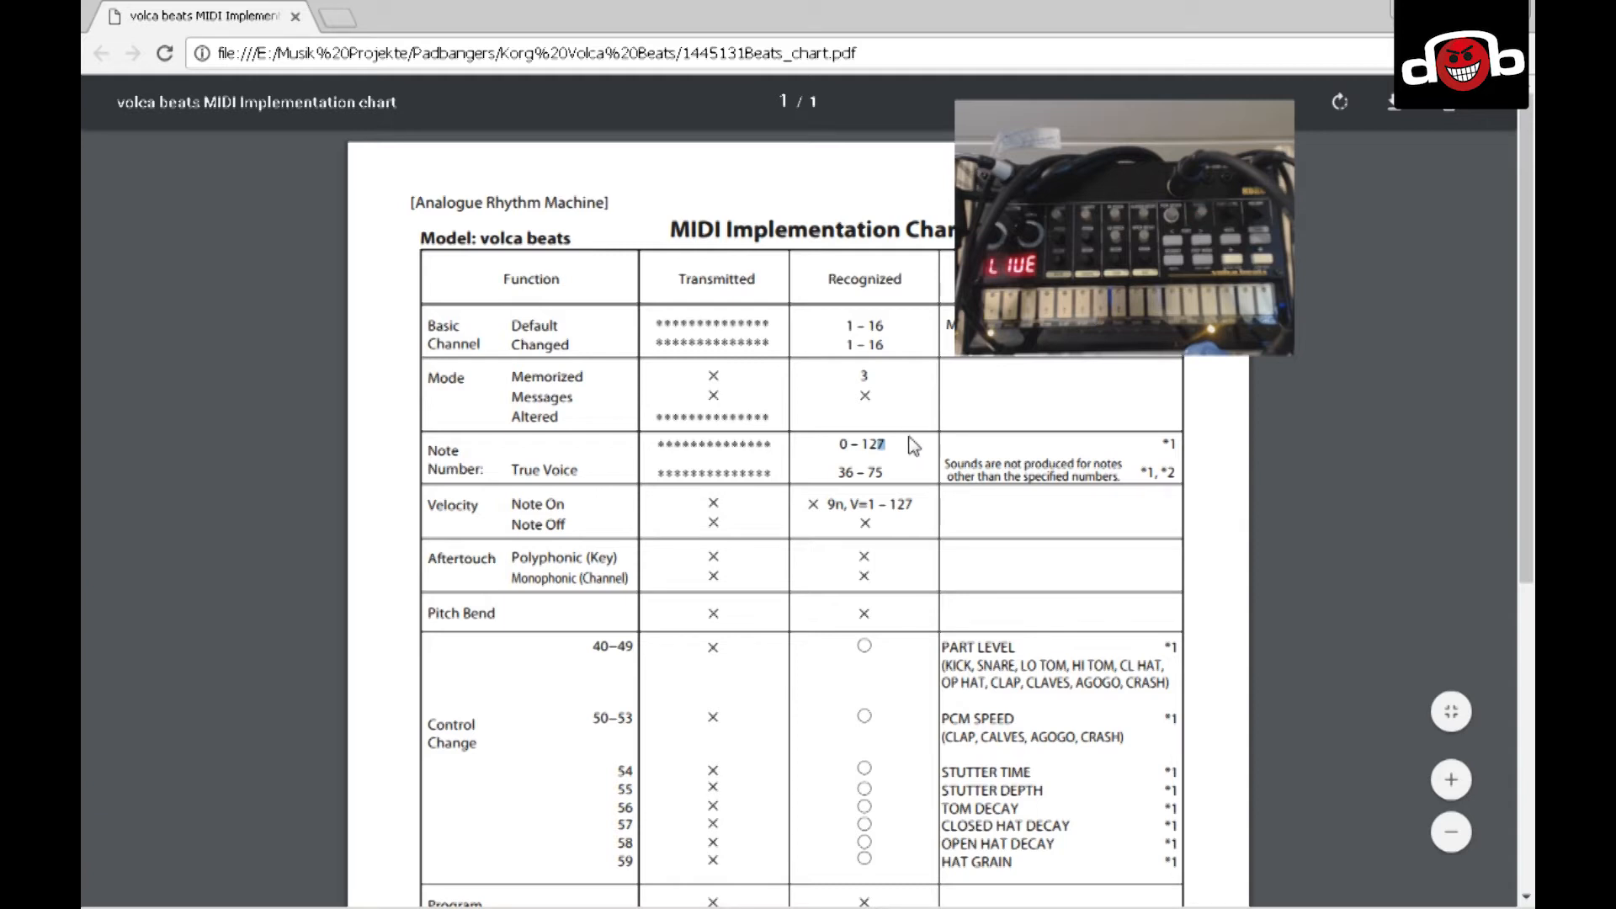
mouse_move(714, 736)
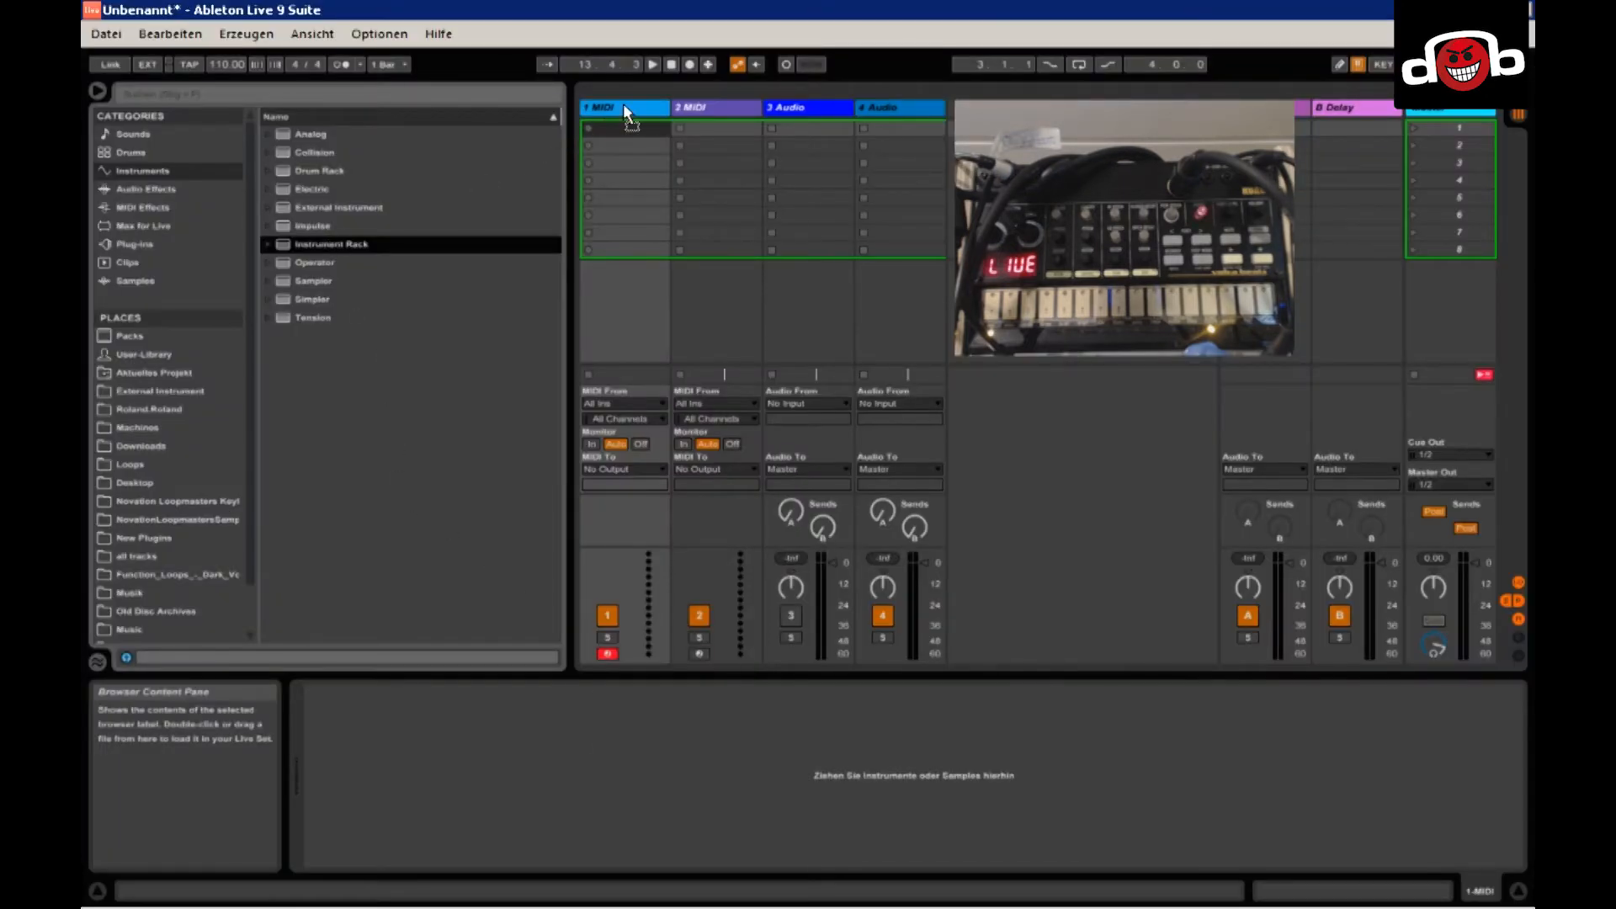
Load an Instrument Rack onto the first MIDI track and bring up the Drums category.
left_click(625, 108)
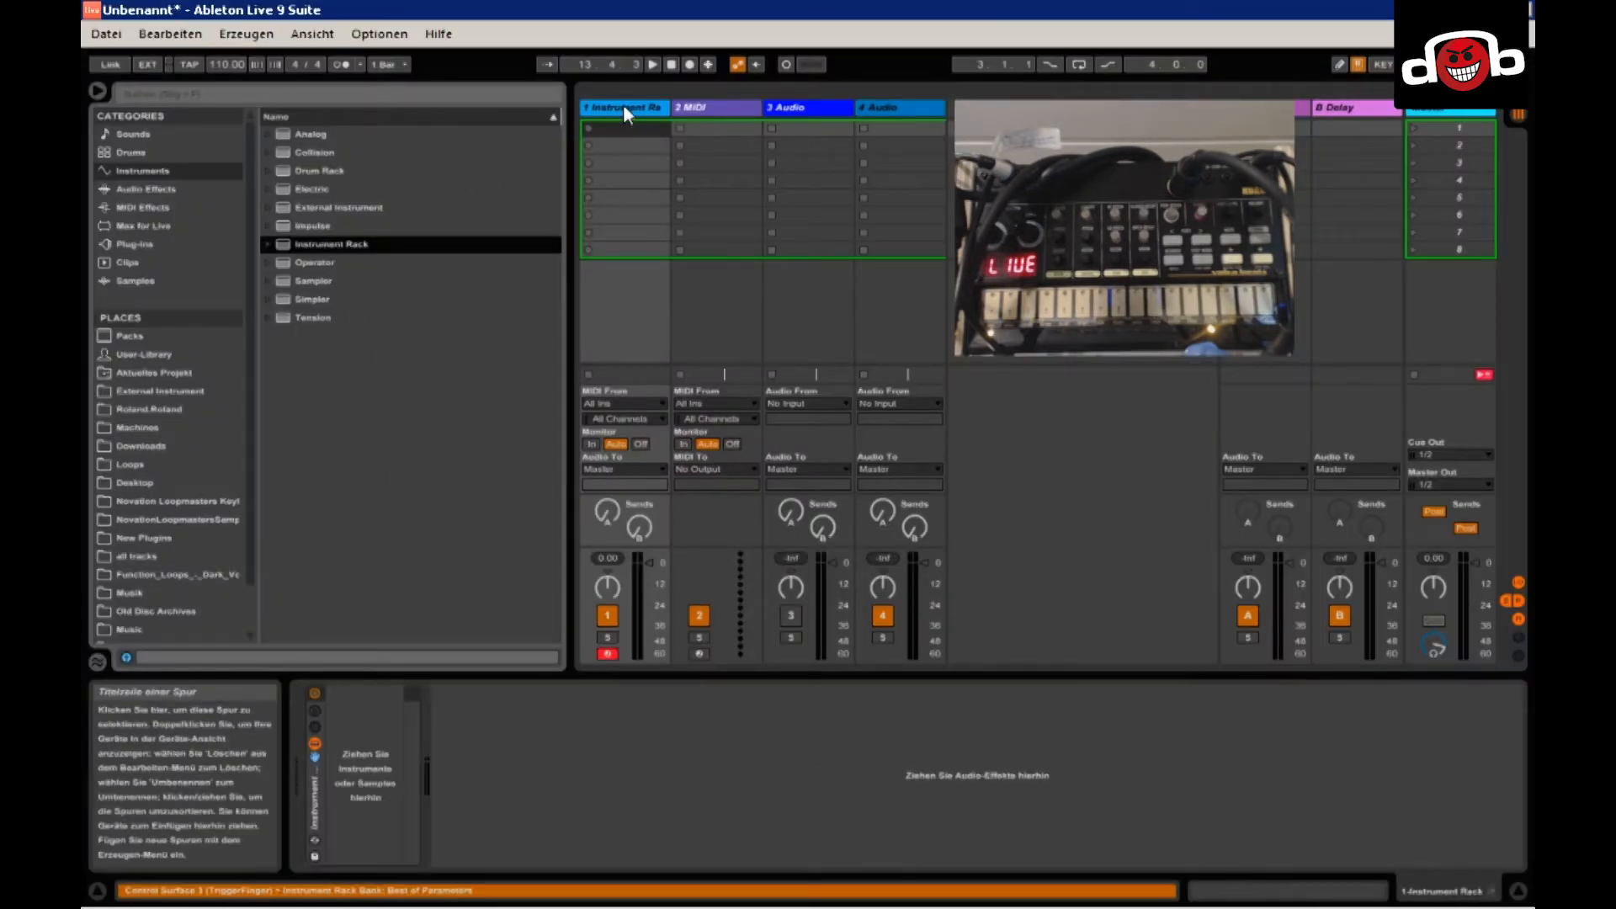
left_click(131, 152)
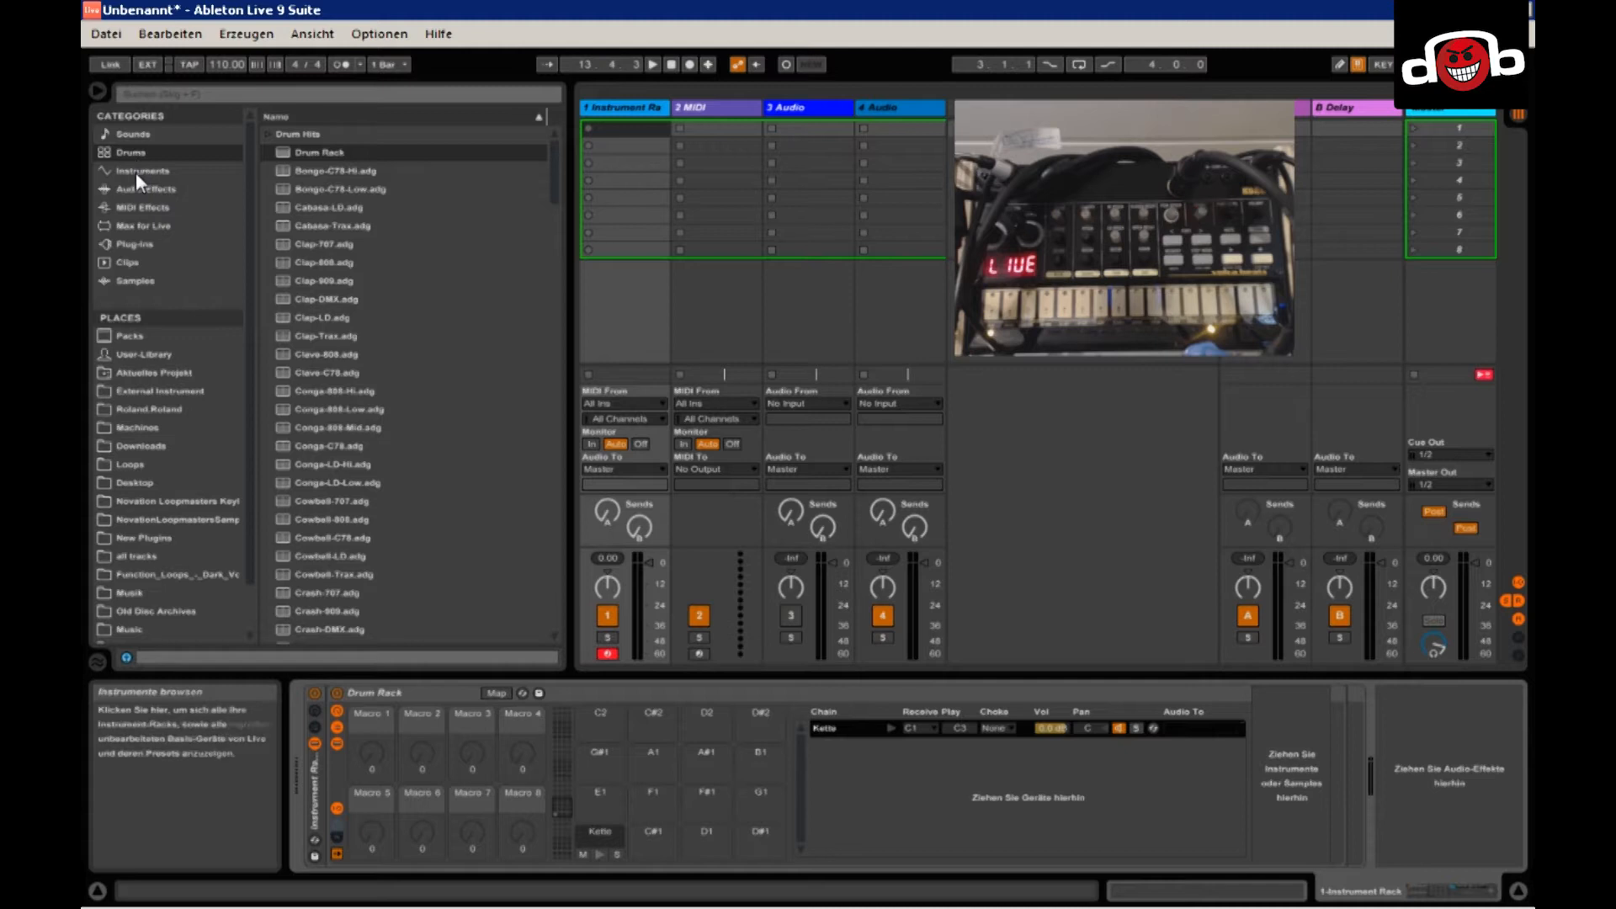
Add an External Instrument to the drum chain, outputting to MIDITECH MIDIFACE 2x2 (Port 2), channel 10.
left_click(141, 171)
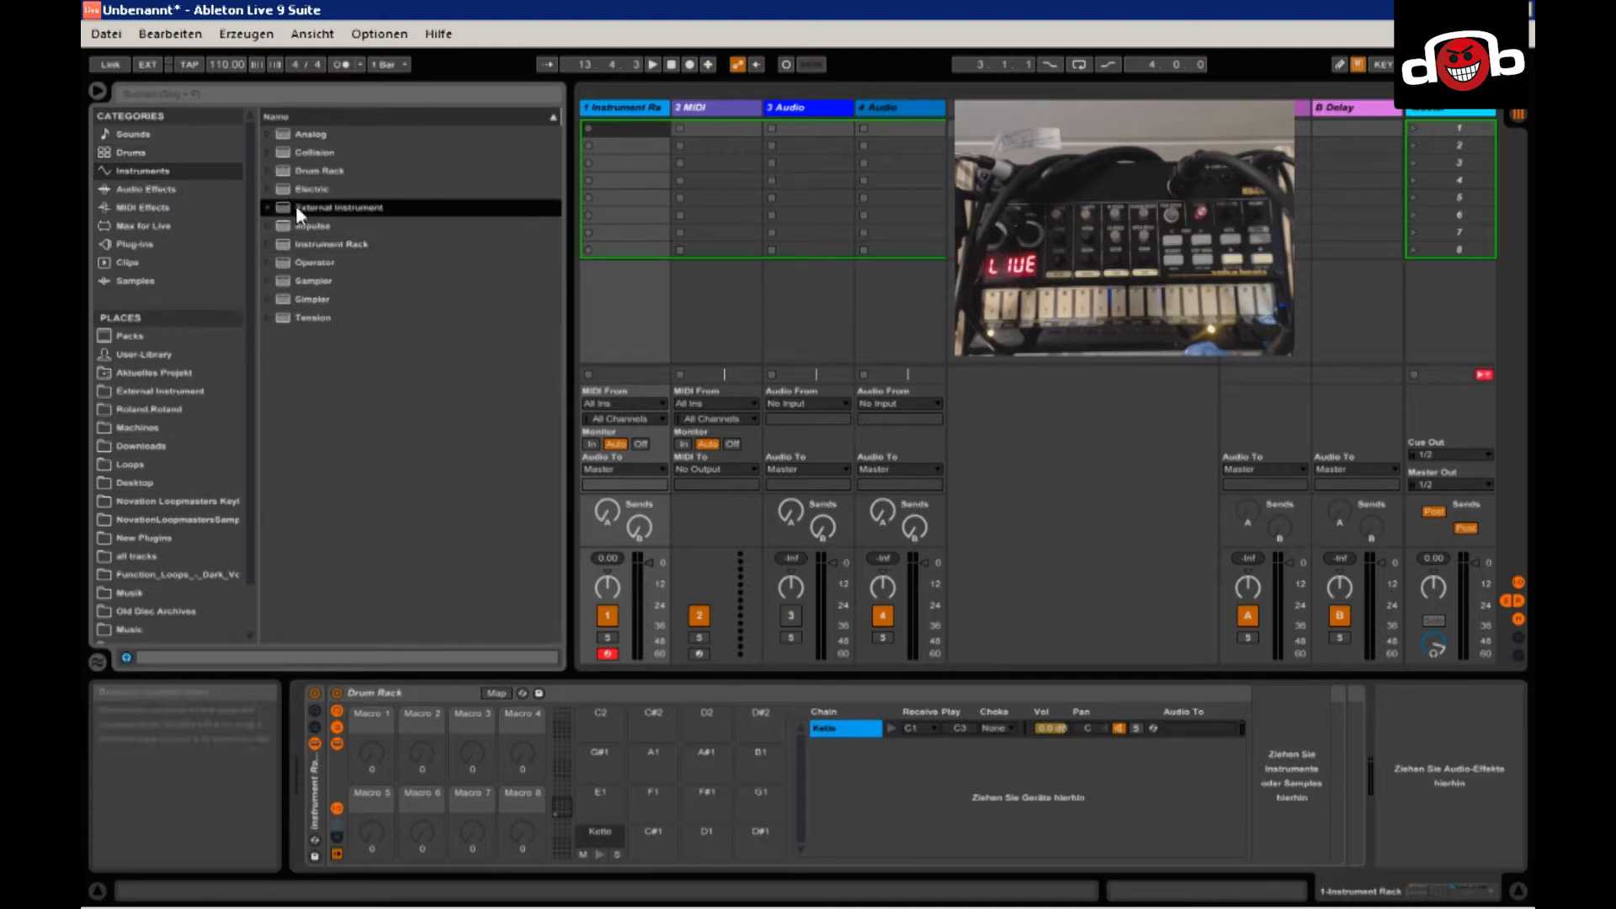
left_click(834, 728)
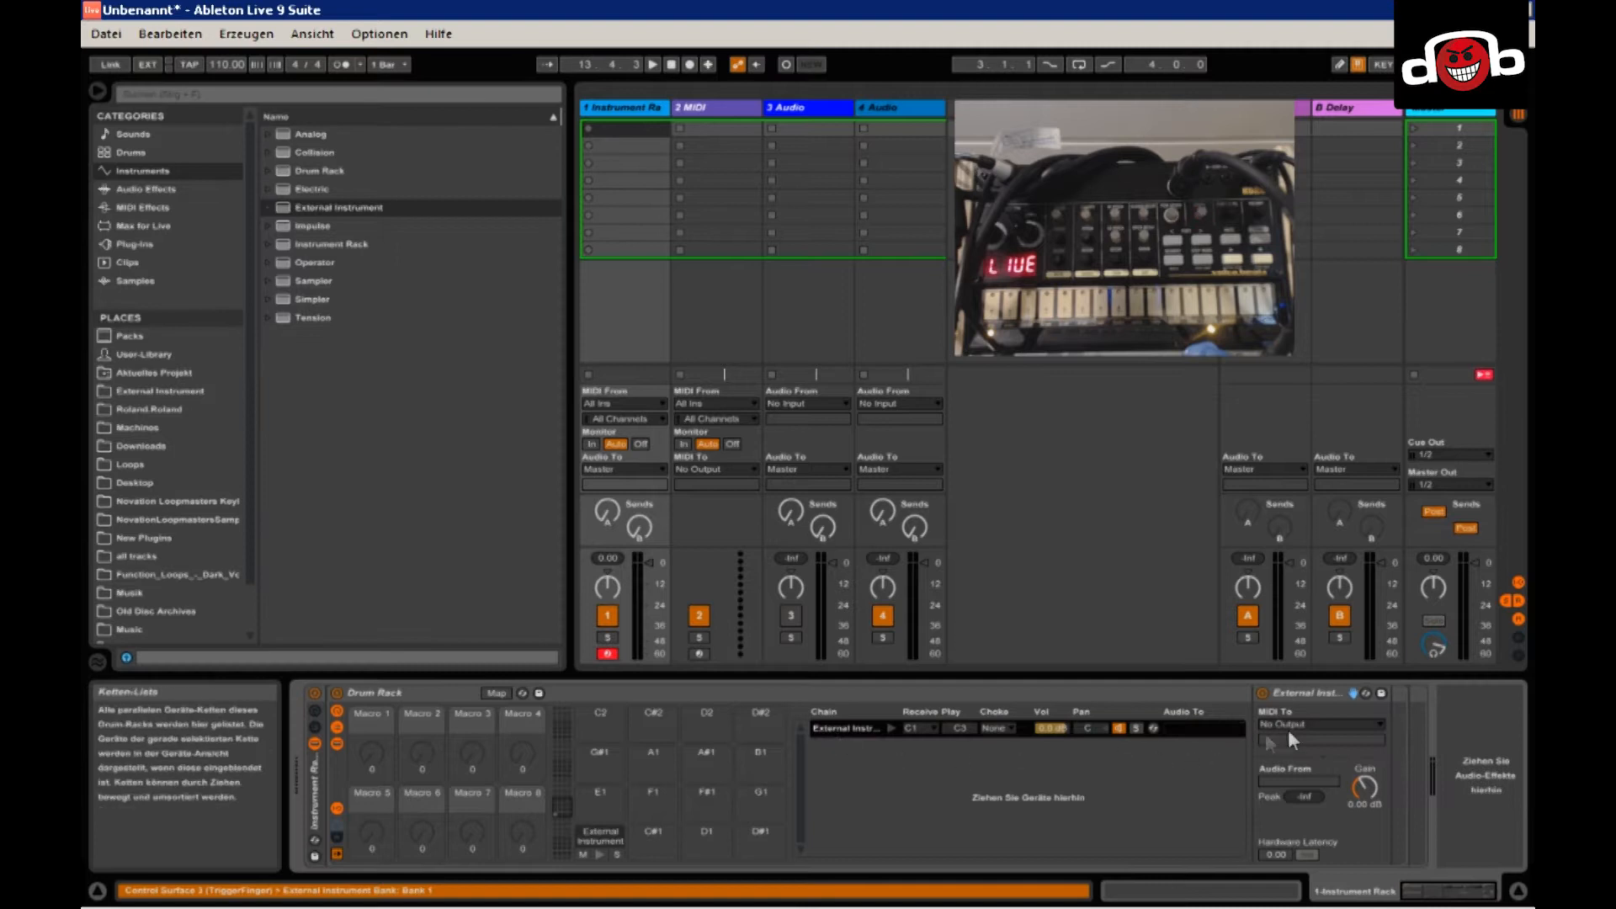
left_click(1319, 725)
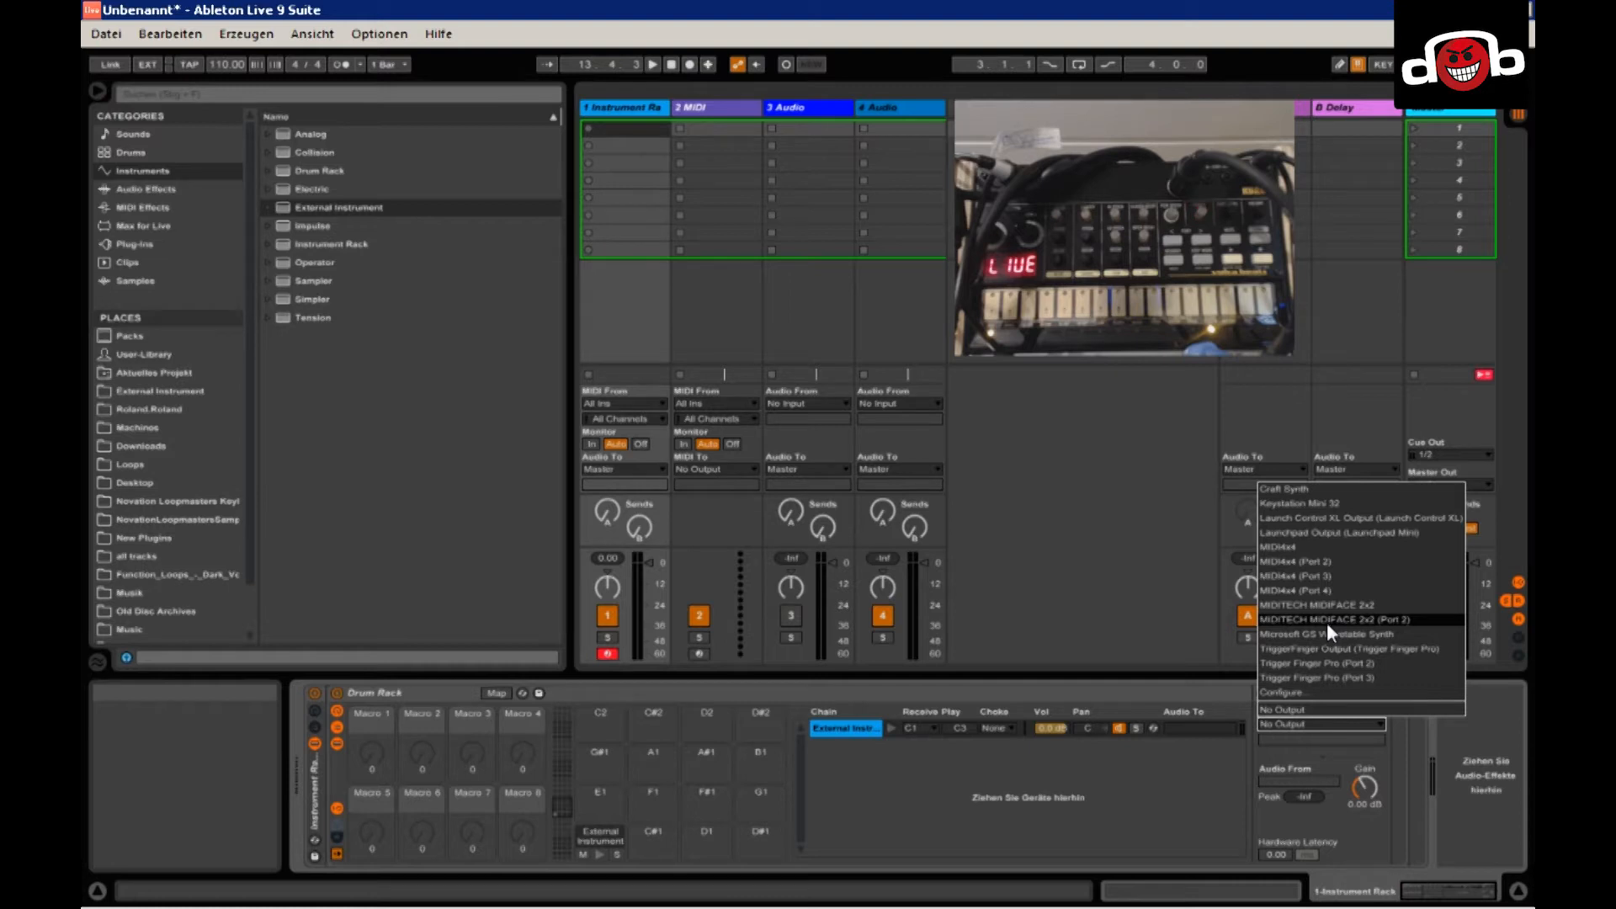
left_click(1318, 619)
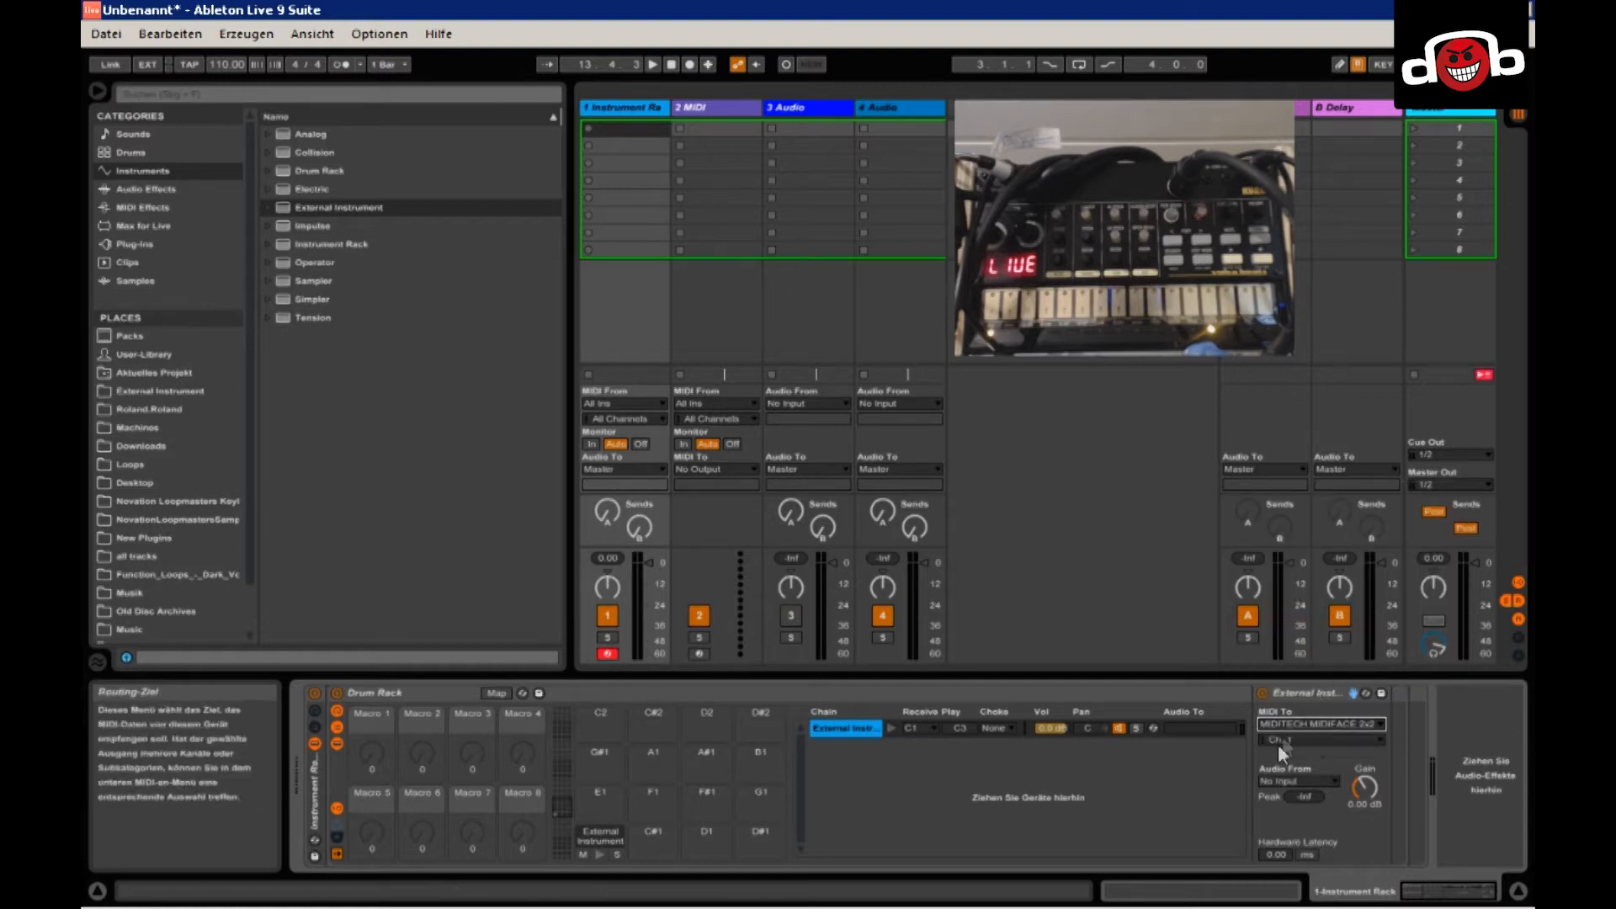
left_click(1318, 741)
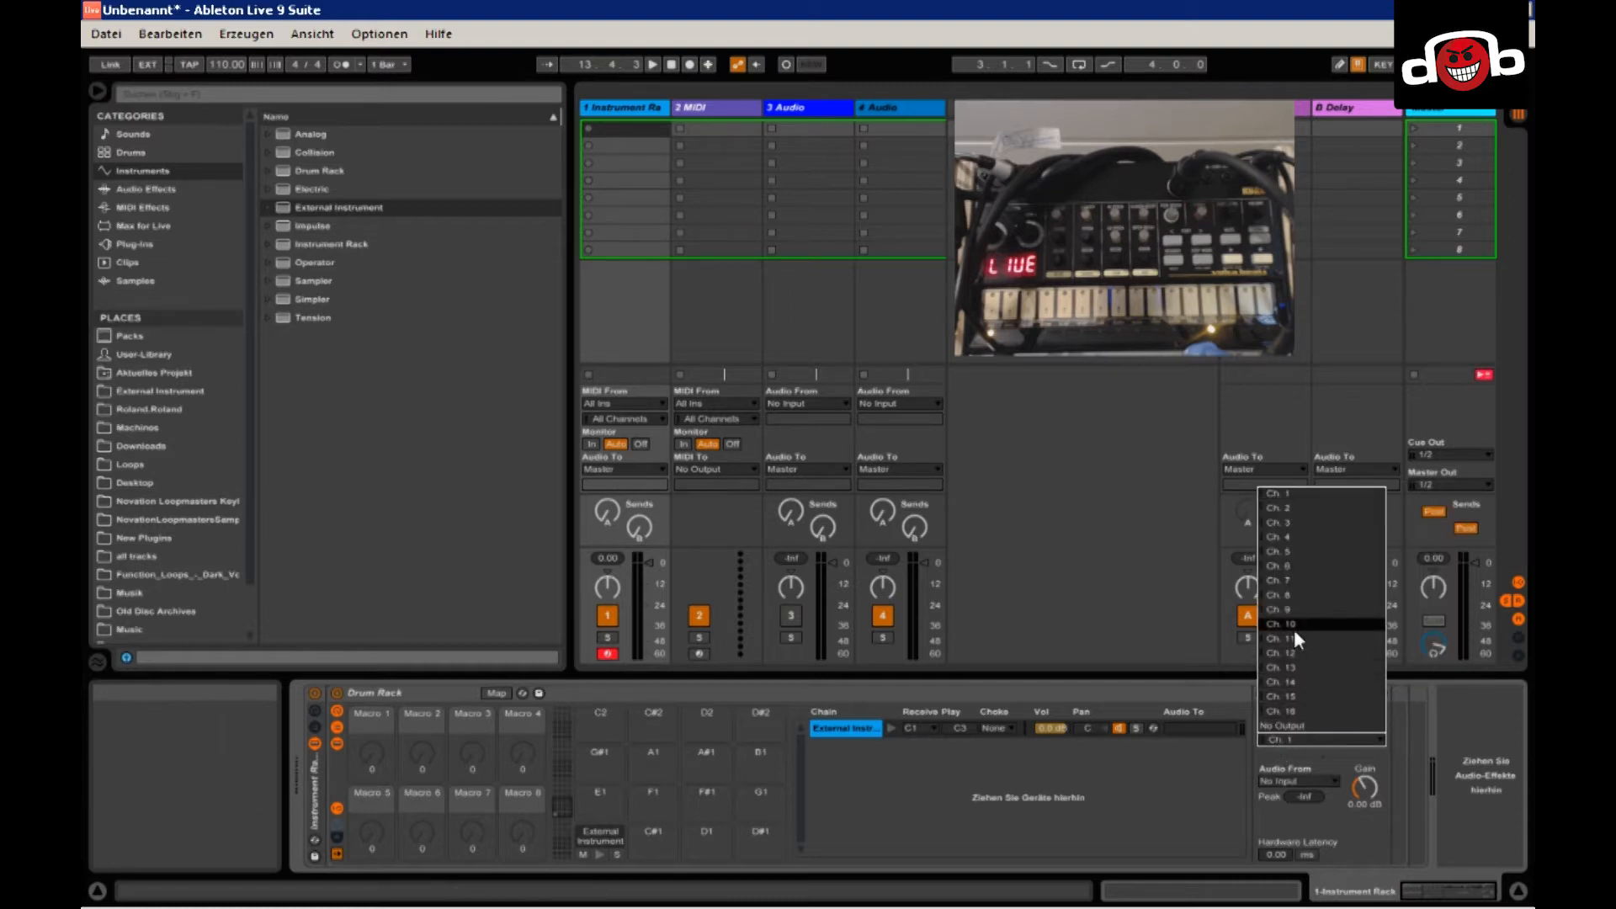
left_click(1281, 624)
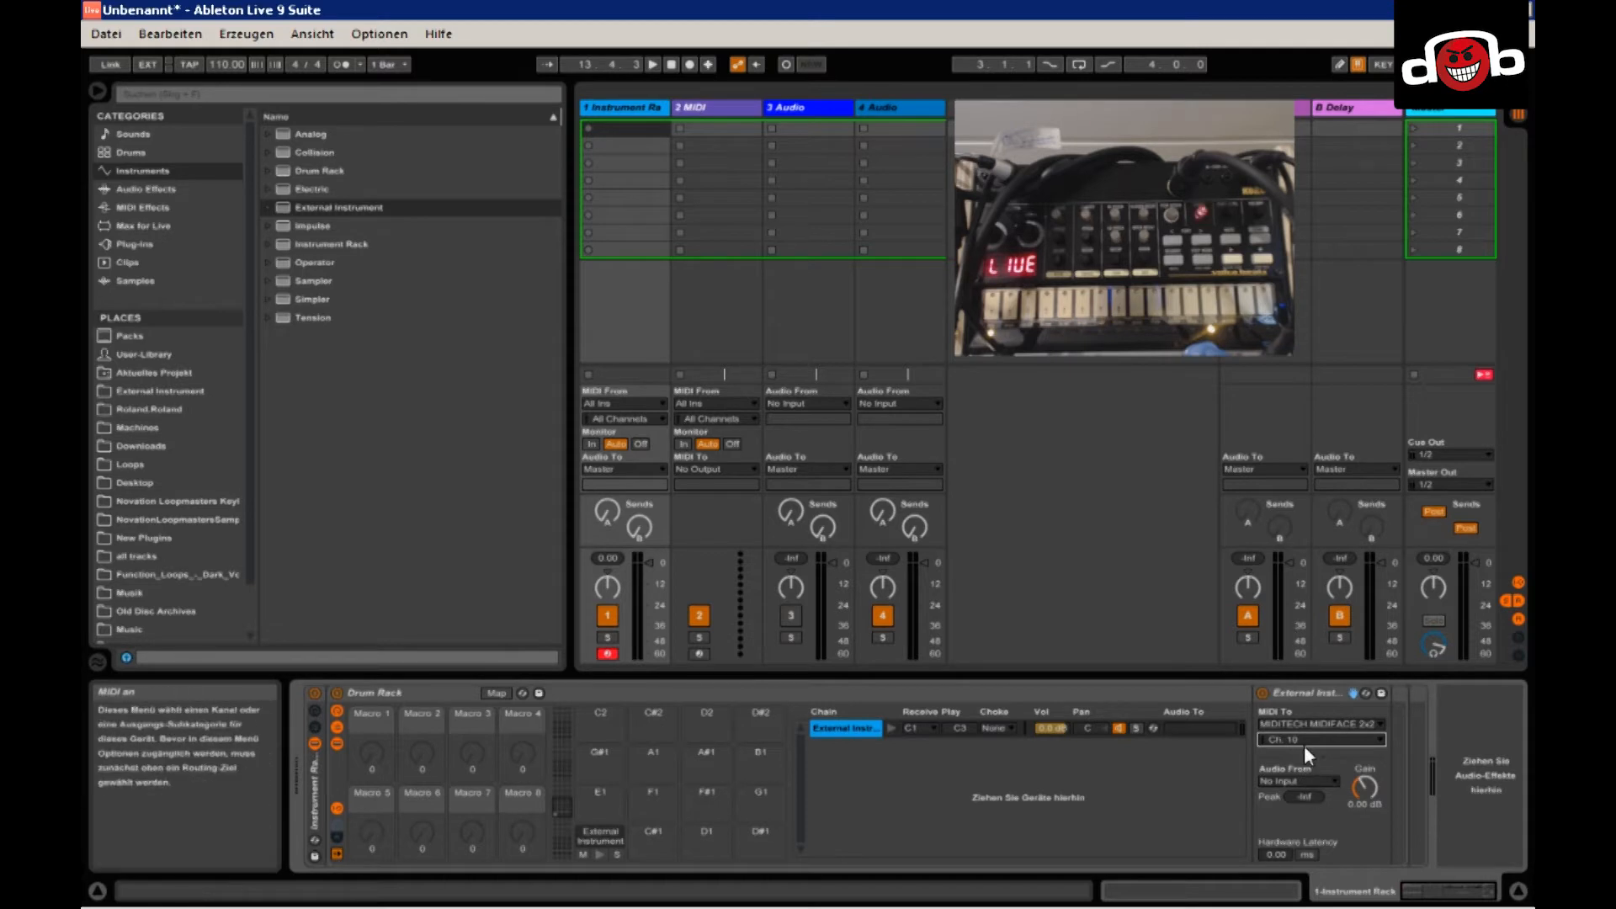
Select the External Instrument chain and duplicate it repeatedly with Ctrl+D.
left_click(845, 728)
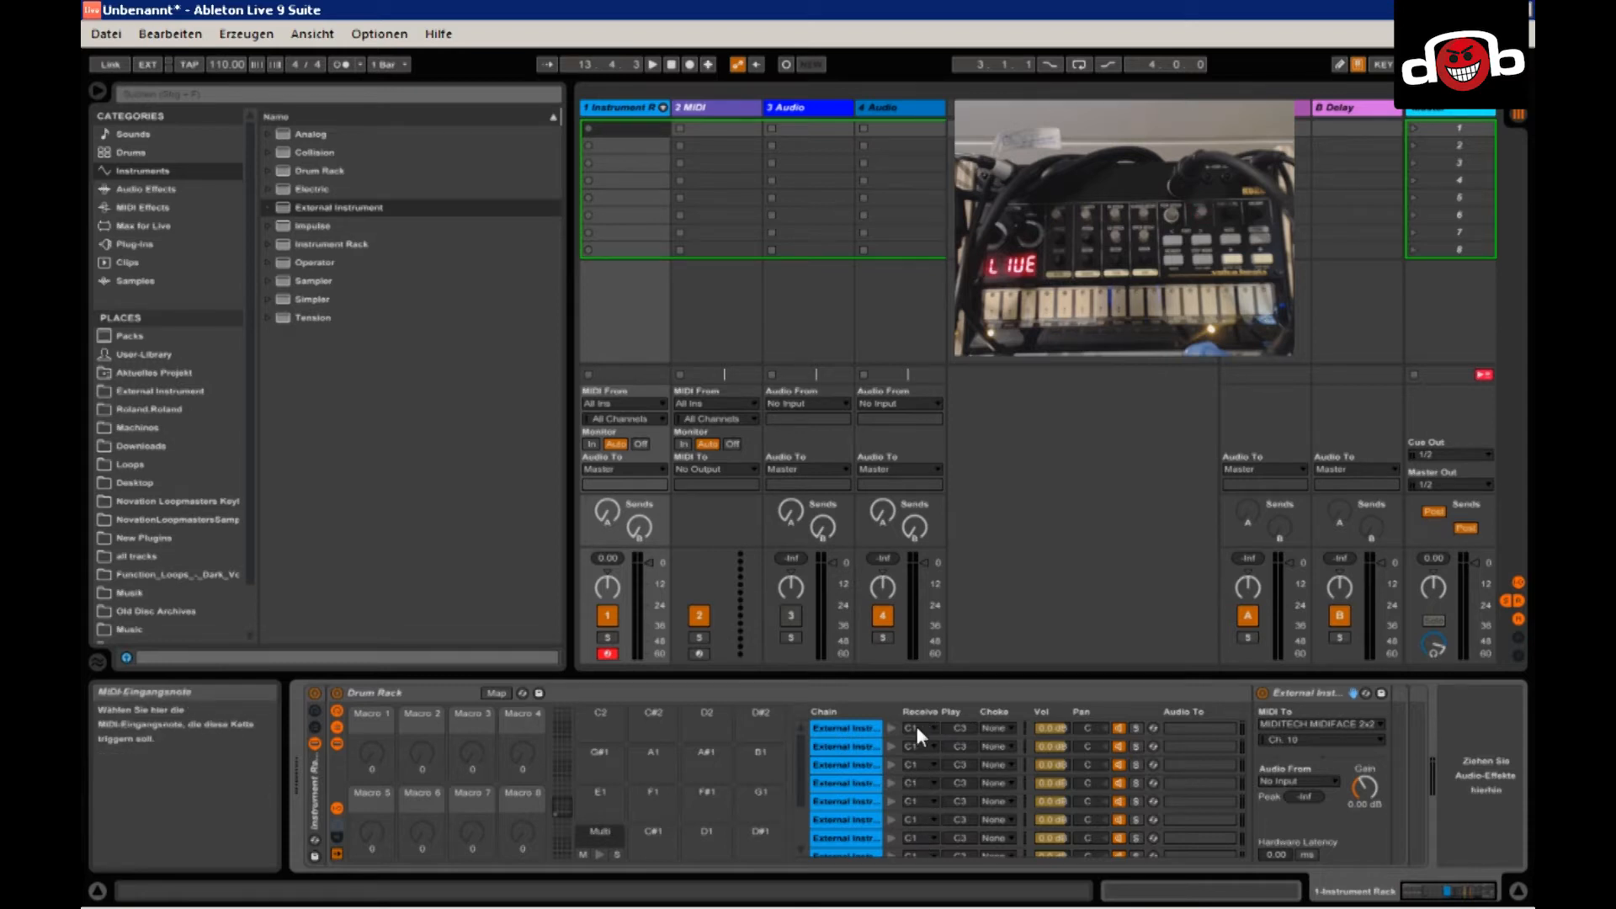
Give the duplicated chains ascending Receive notes: C#1, D1, D#1, and onward semitone by semitone.
left_click(917, 745)
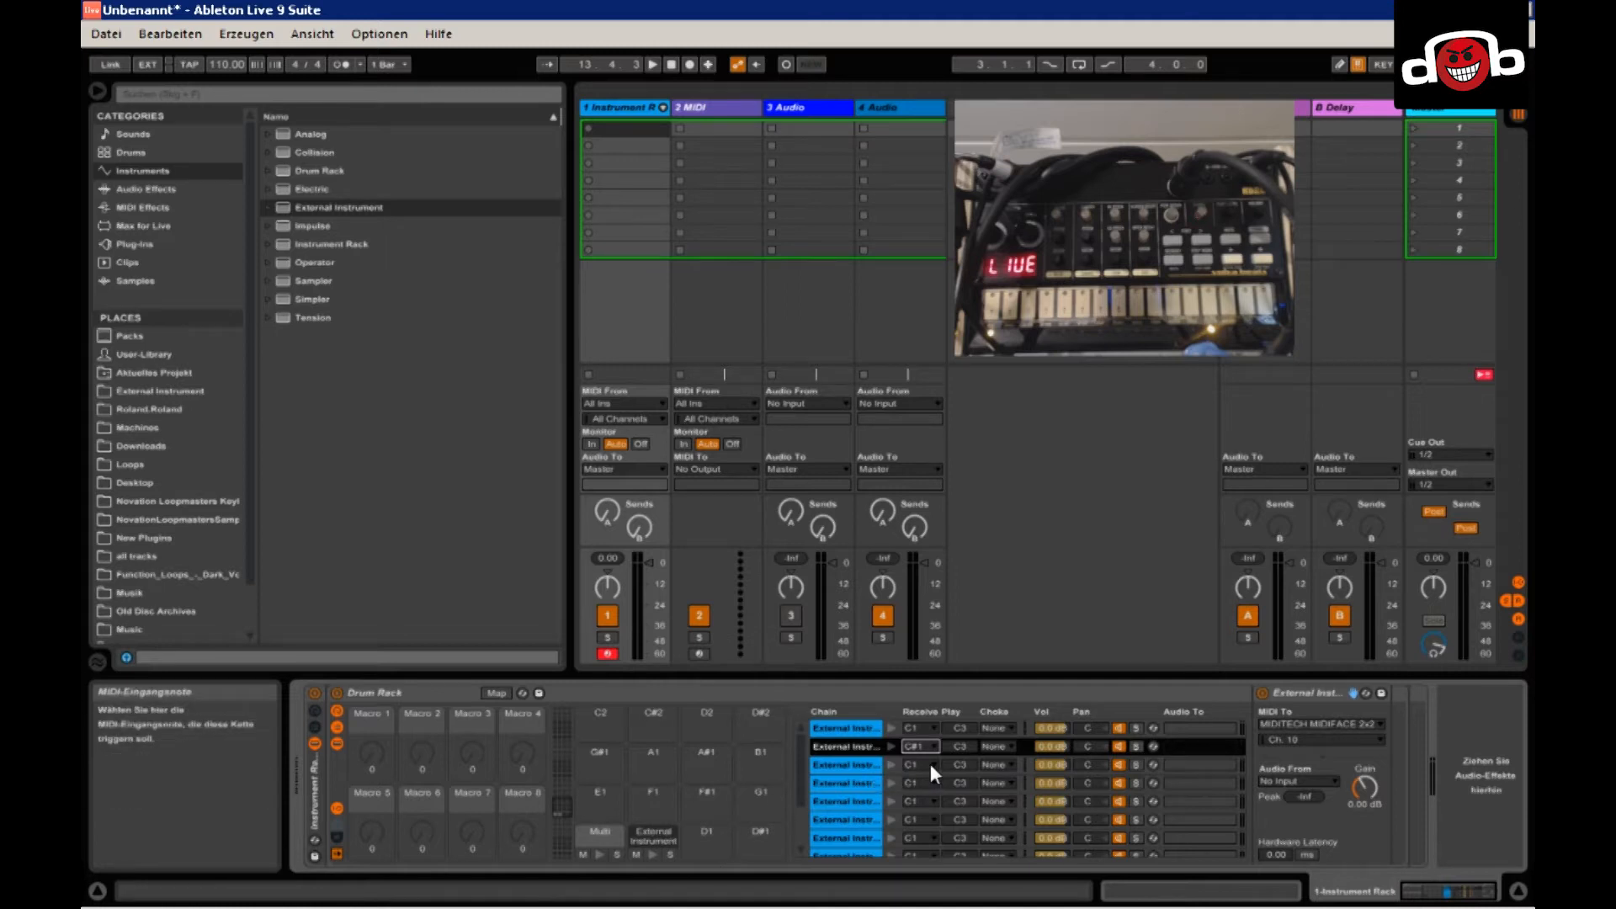
left_click(917, 746)
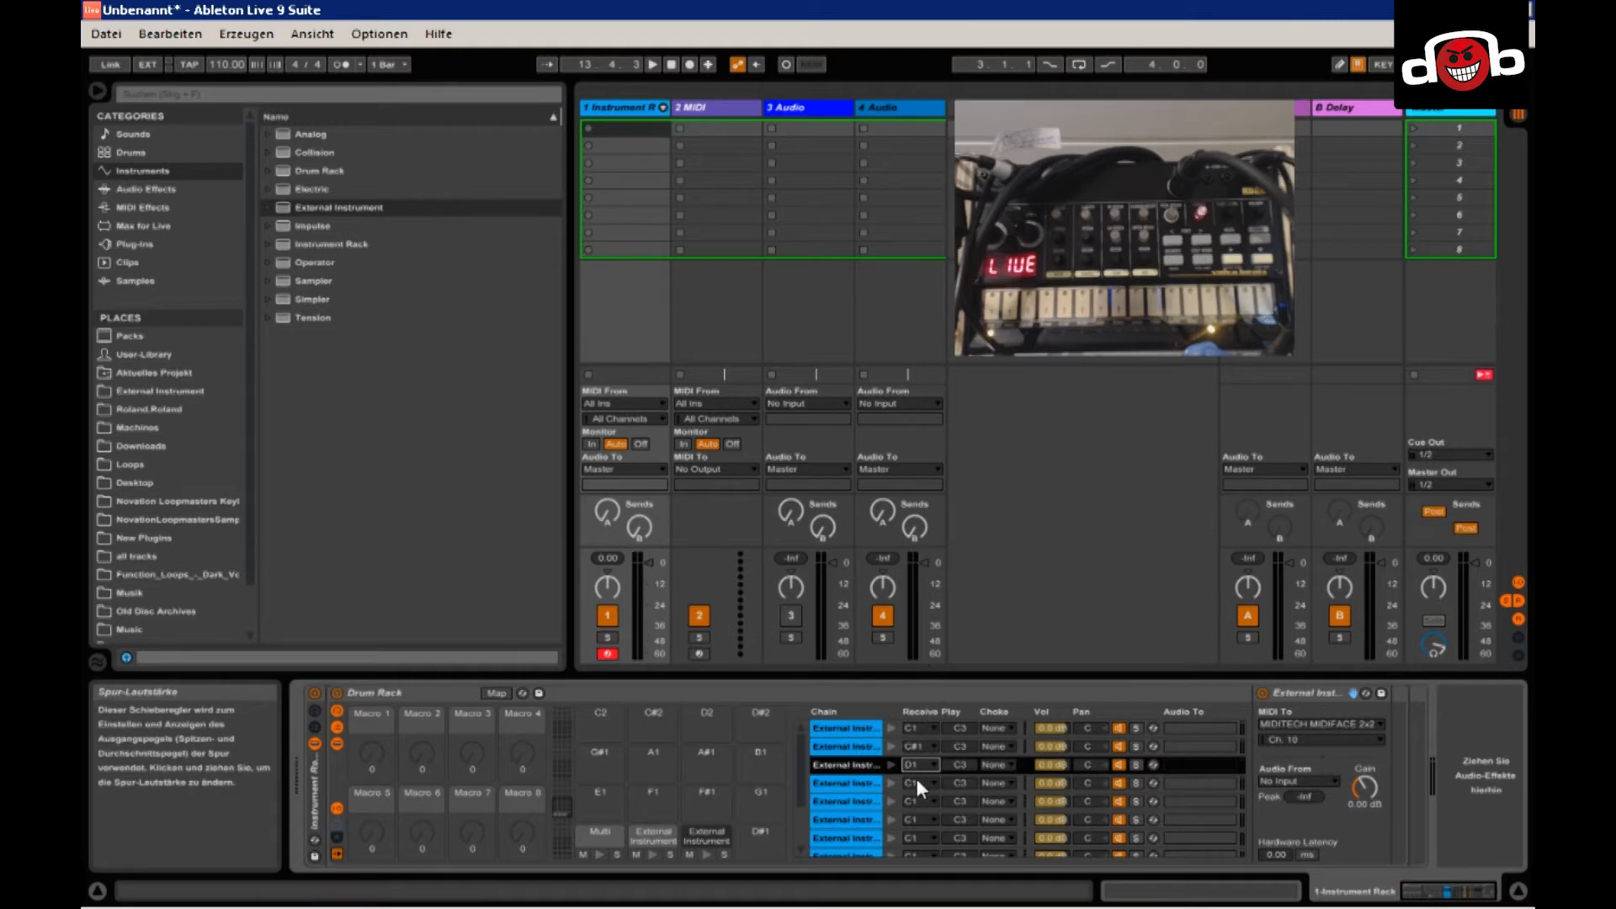
left_click(921, 764)
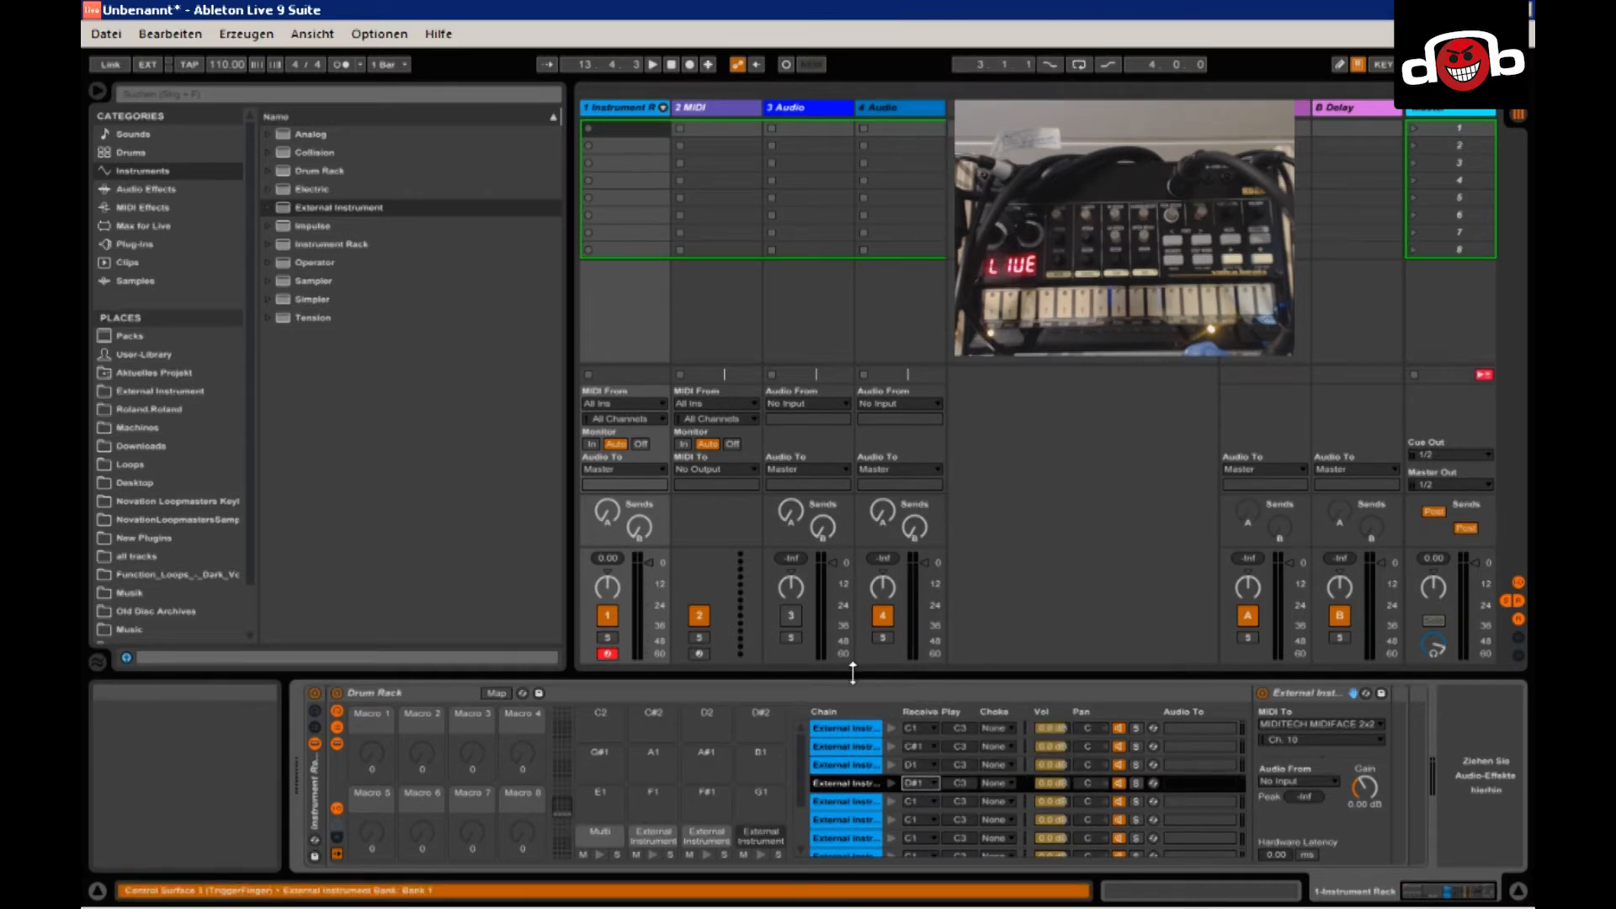
left_click(918, 783)
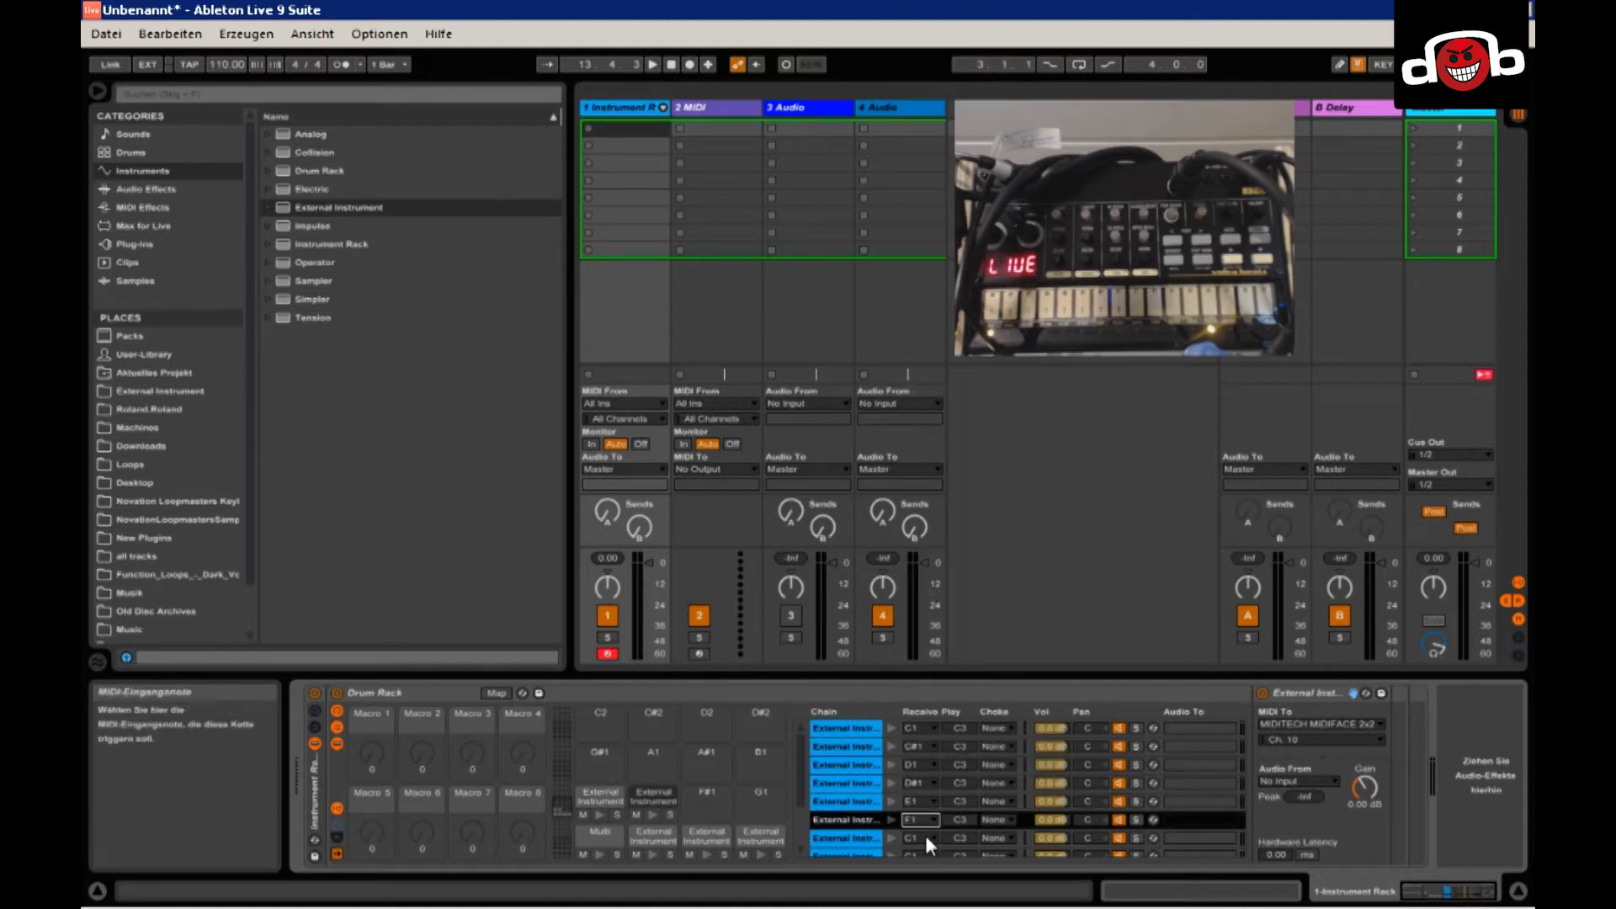
left_click(917, 817)
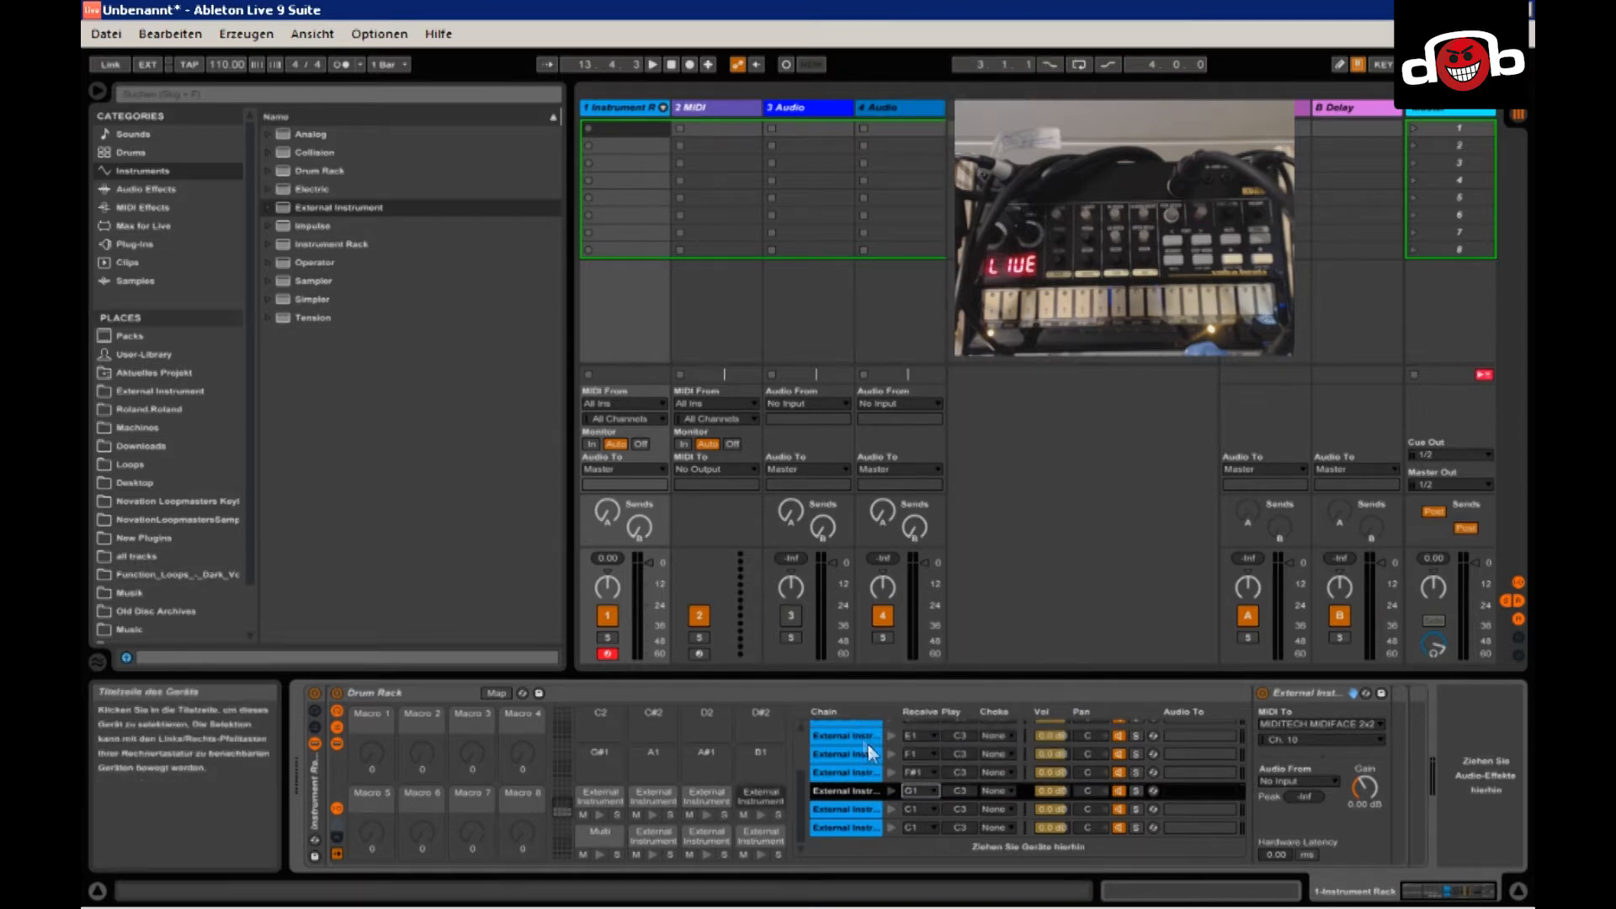
left_click(923, 790)
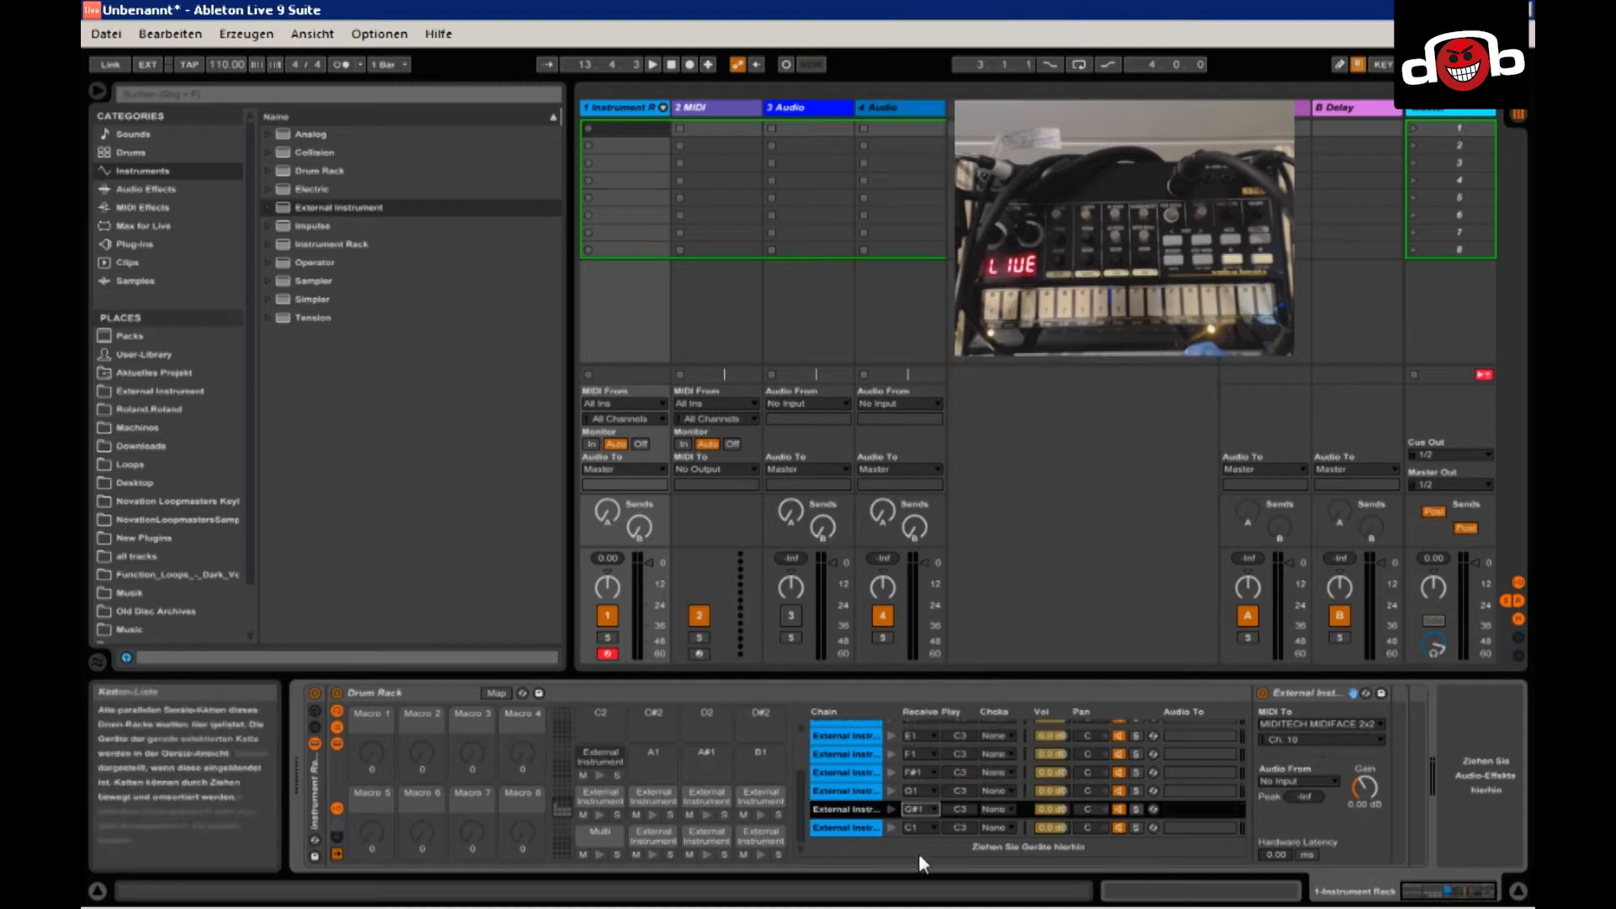
left_click(921, 809)
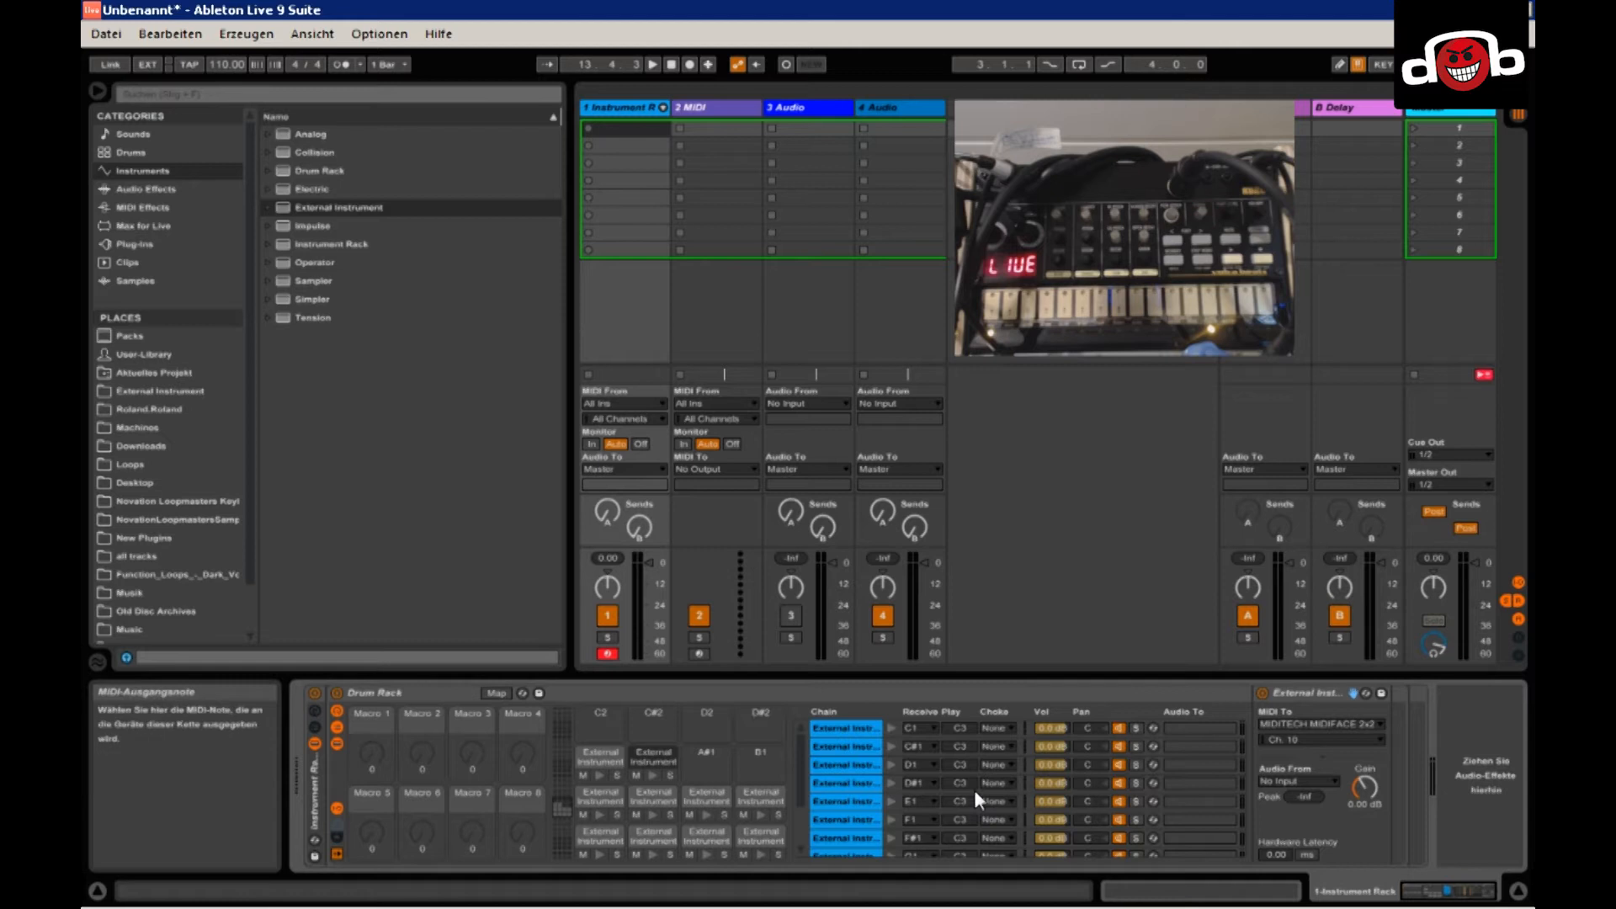
mouse_move(962, 736)
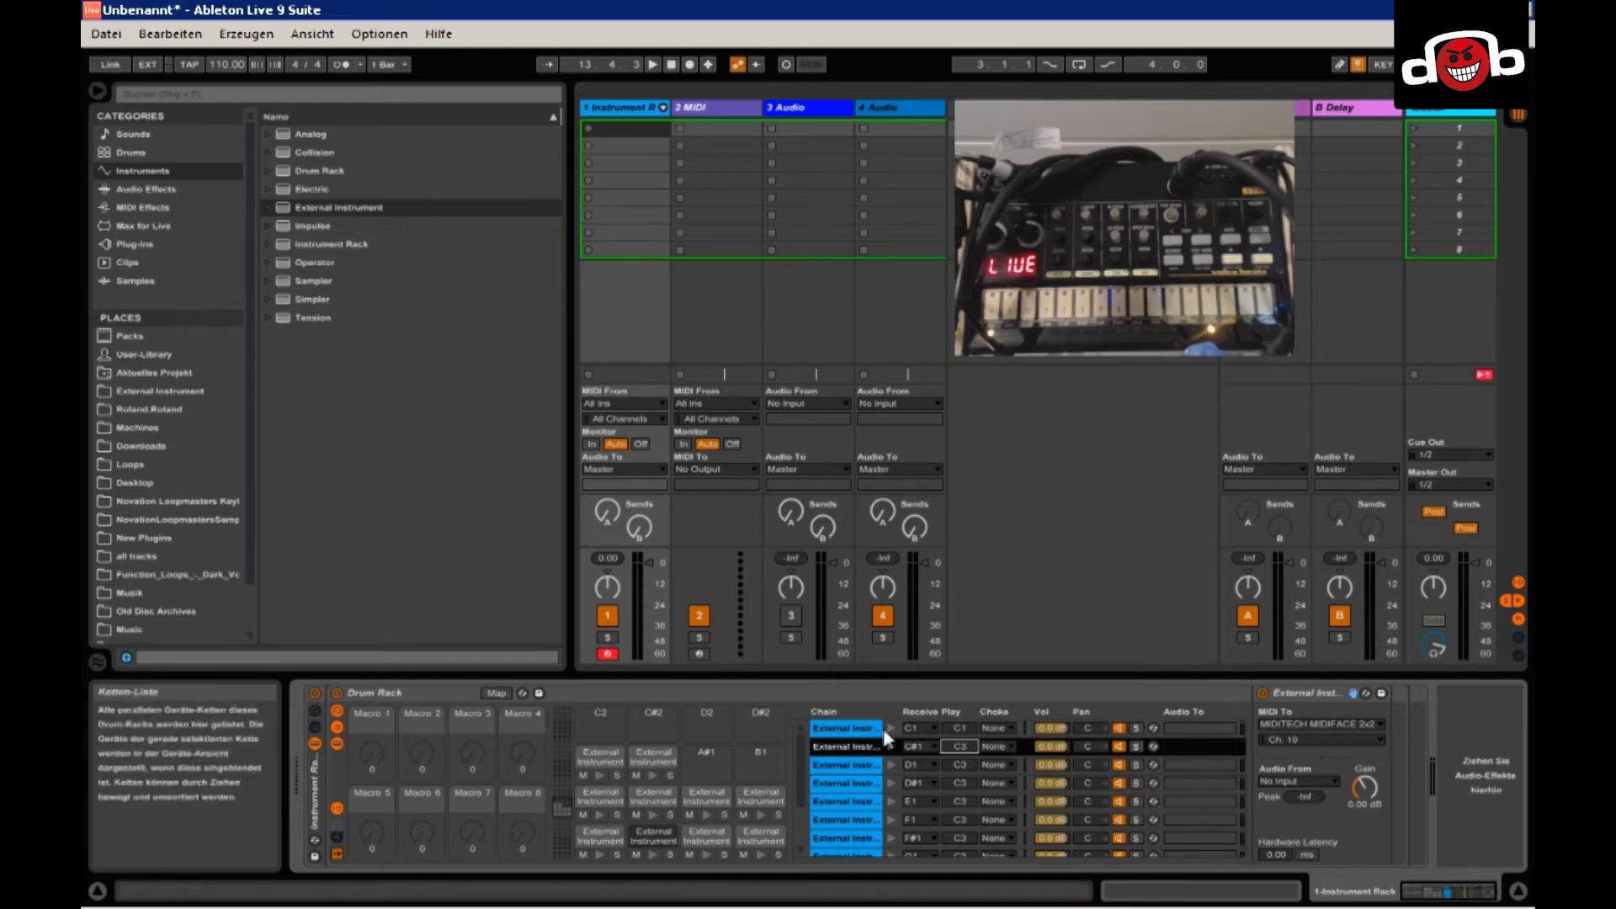
mouse_move(1094, 751)
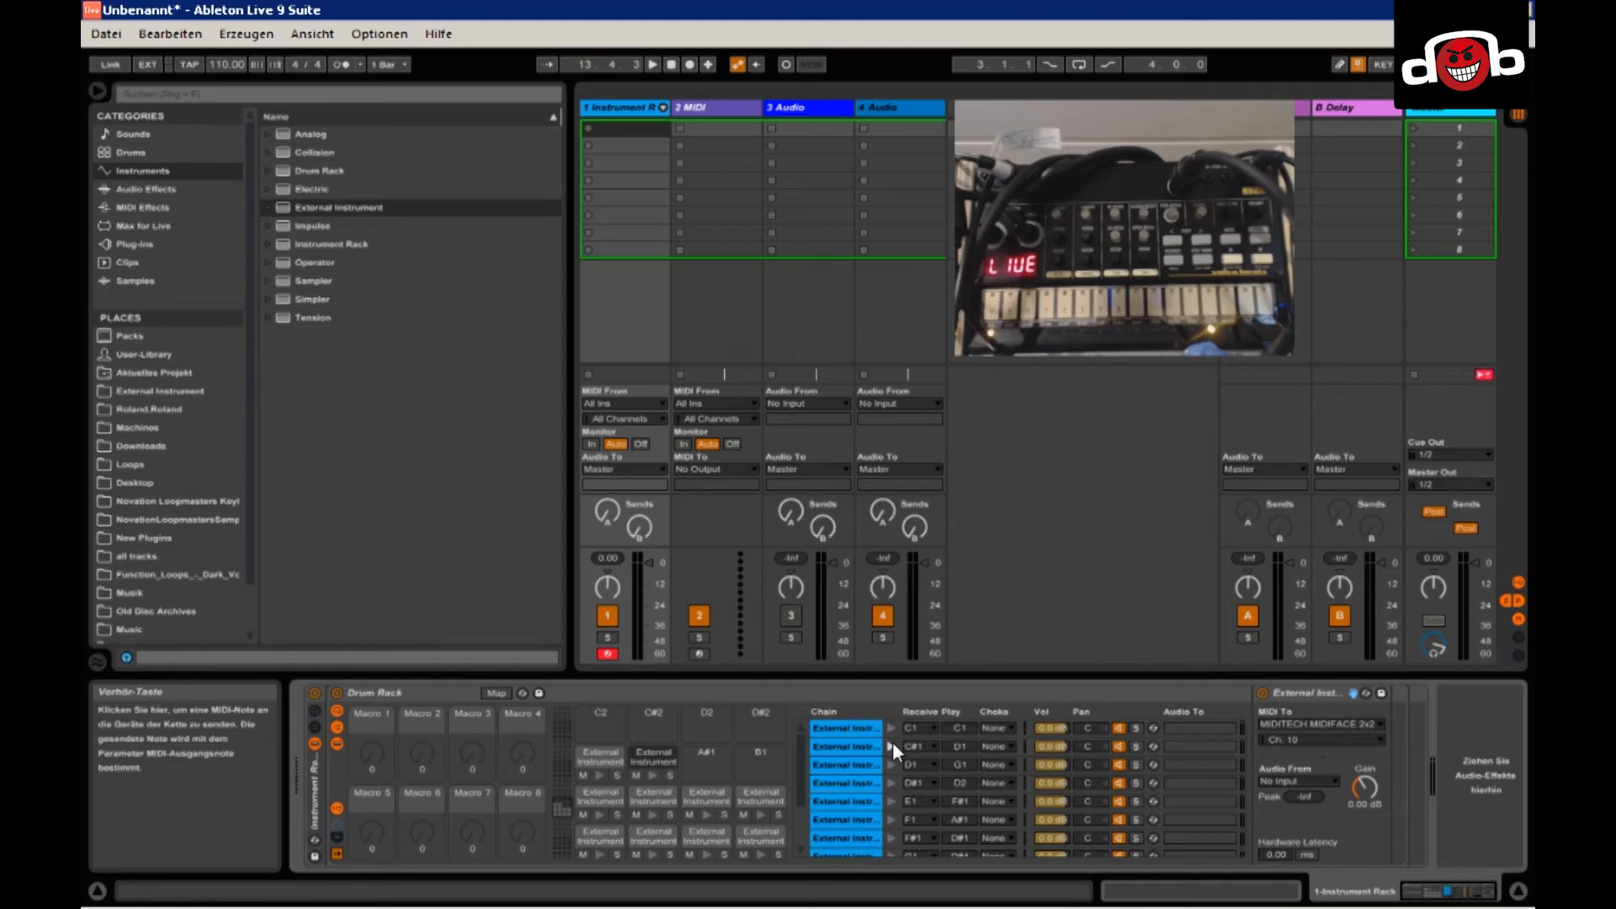
mouse_move(894, 774)
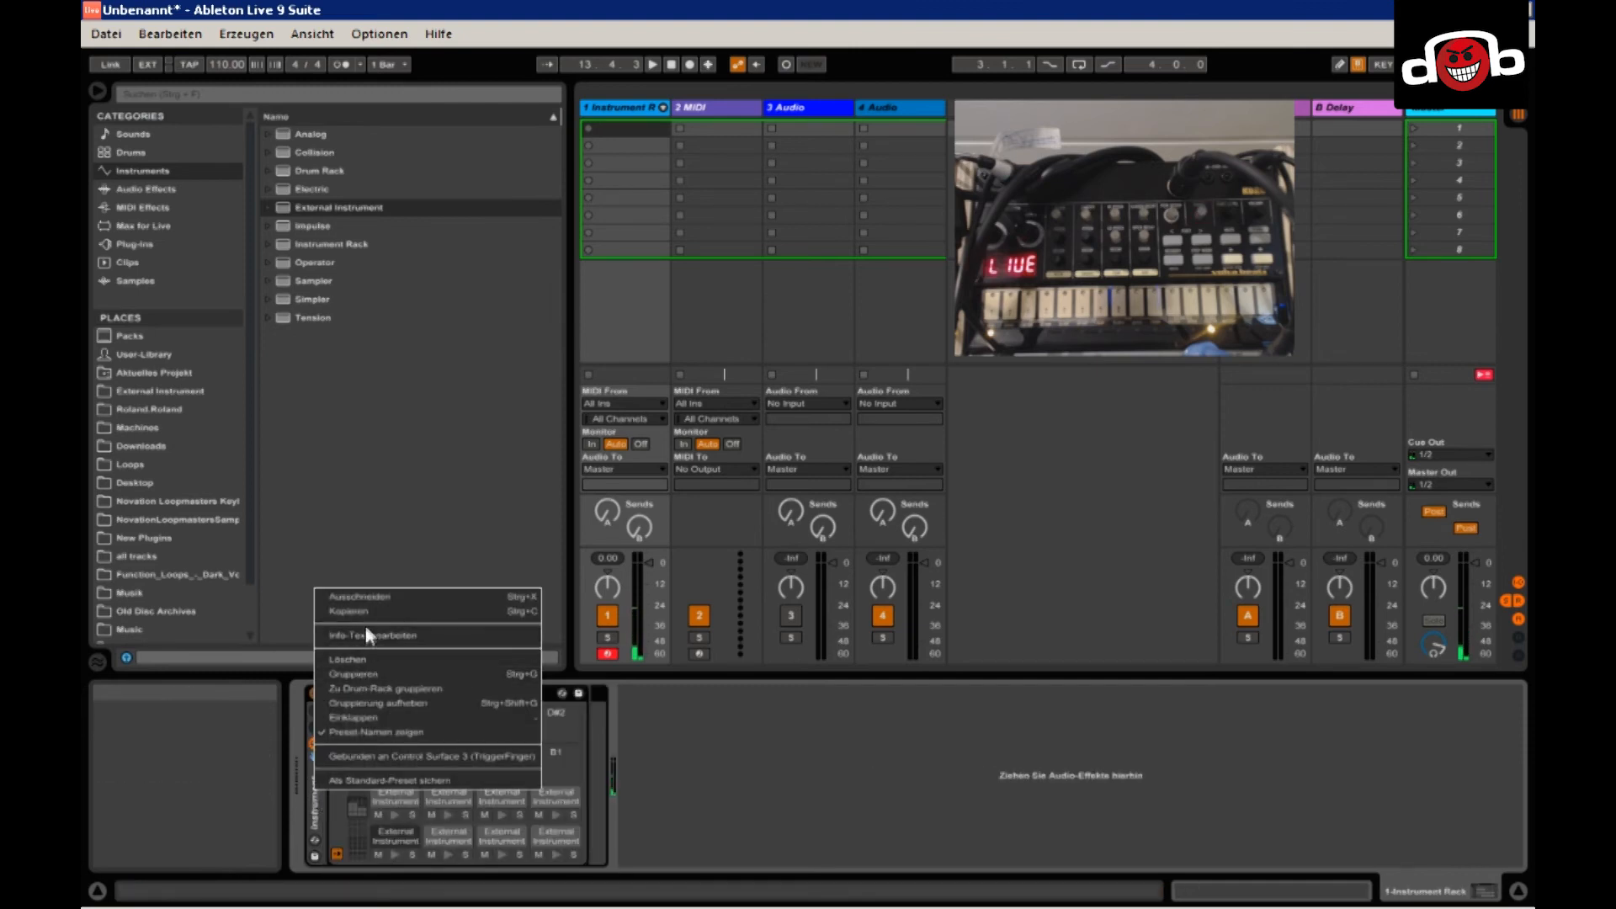
mouse_move(378, 710)
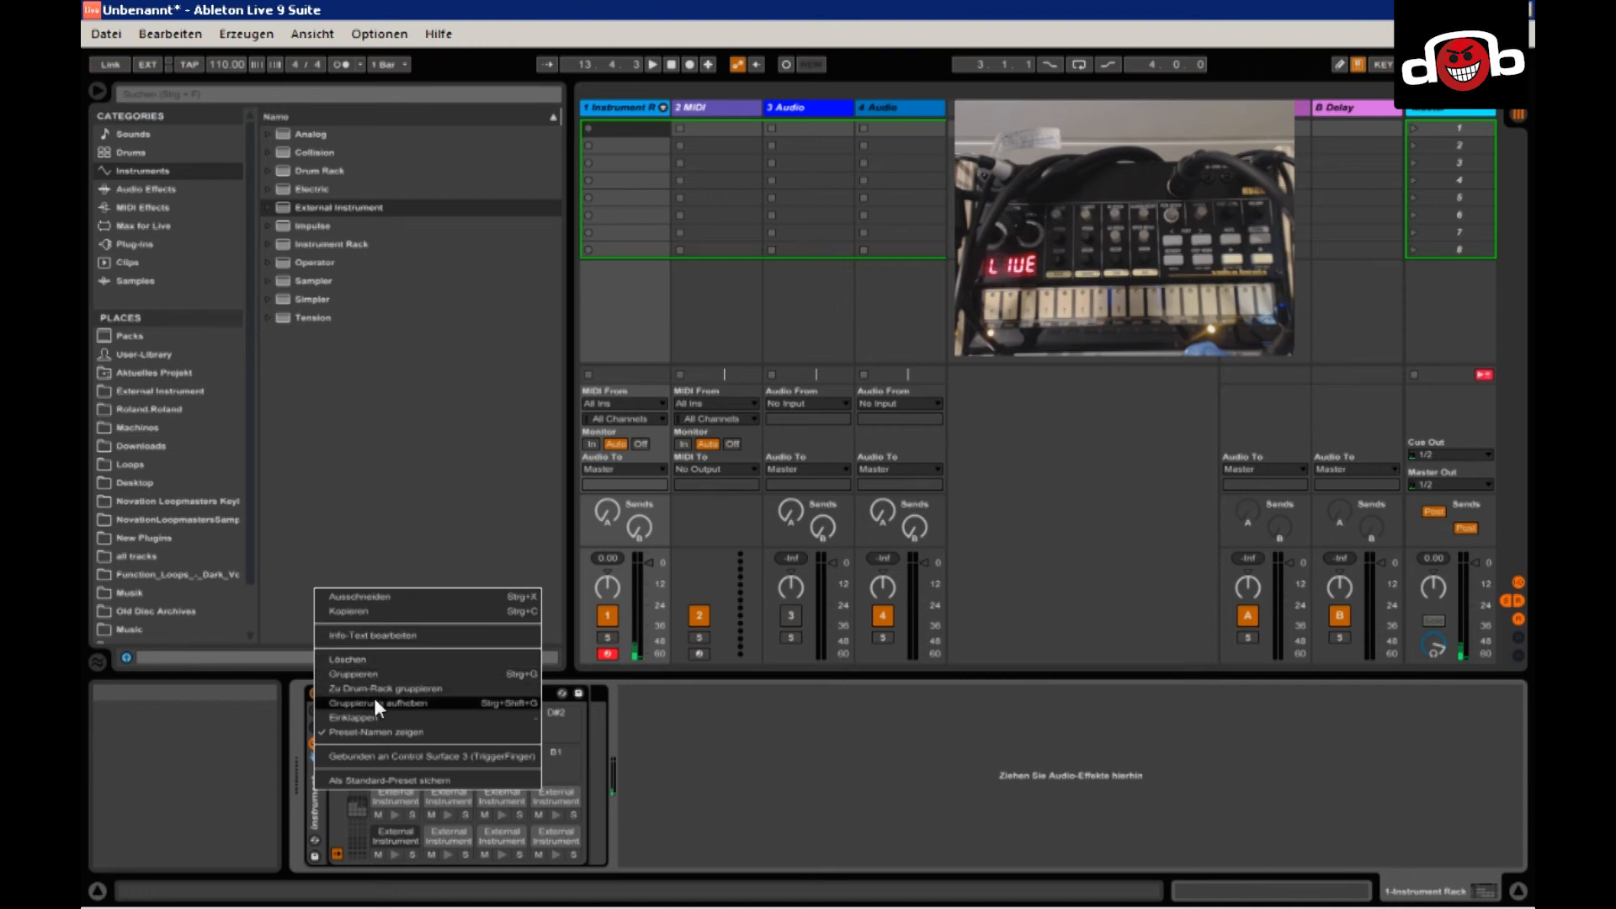
Save the Instrument Rack as a new preset in the User Library.
left_click(374, 702)
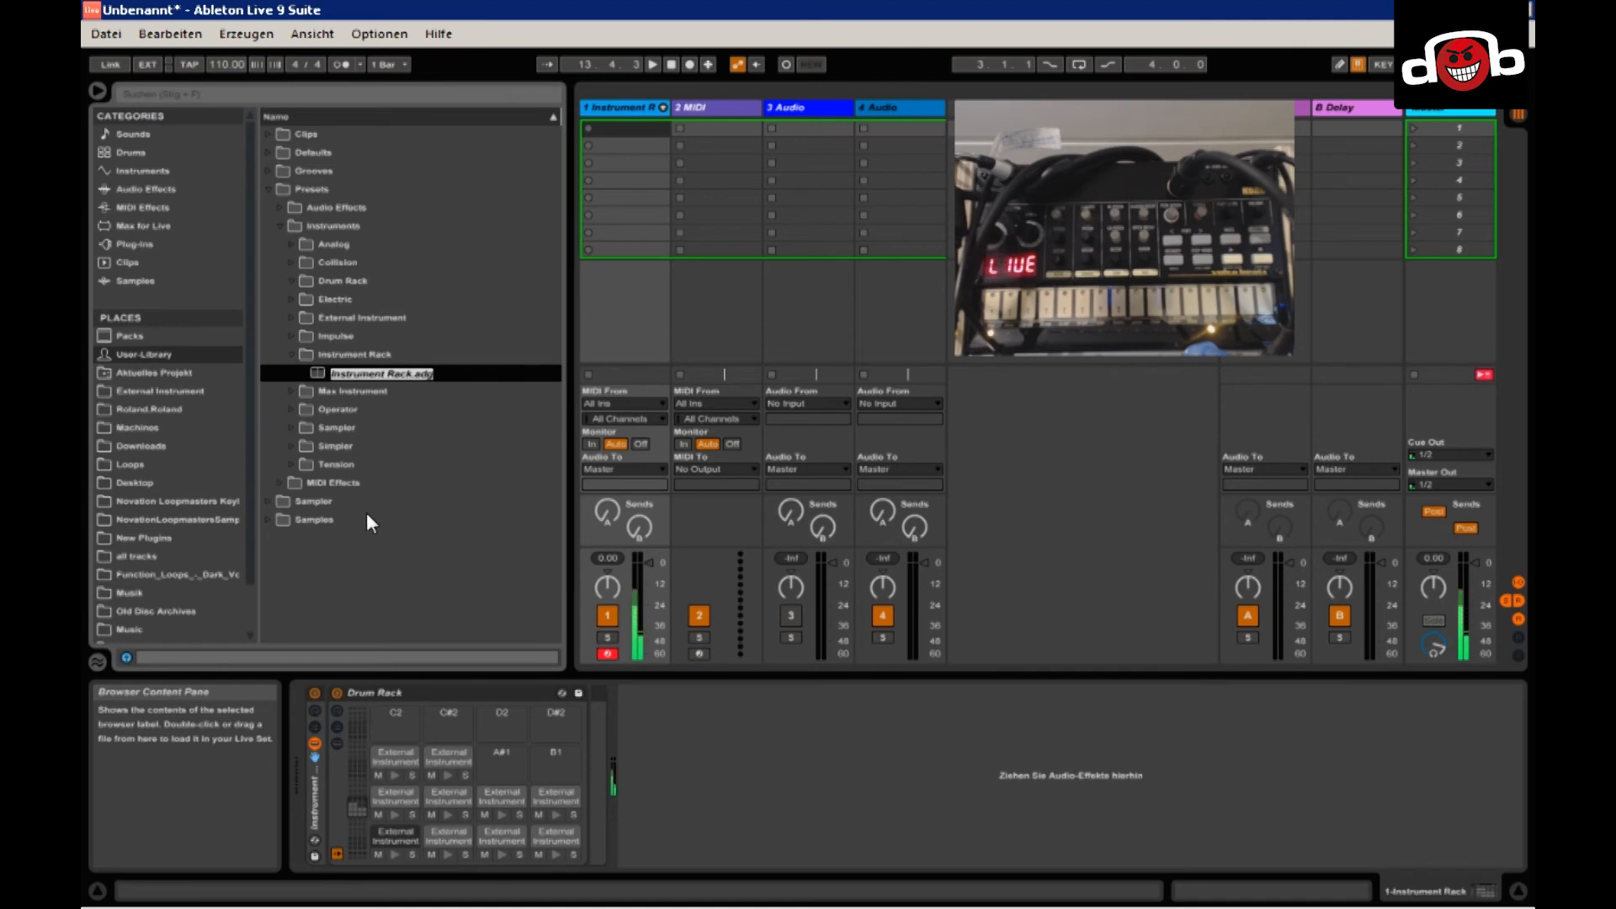
Name the preset 'Korg Volca Beats' and view it in the External Instrument folder.
type("Korg Volca B")
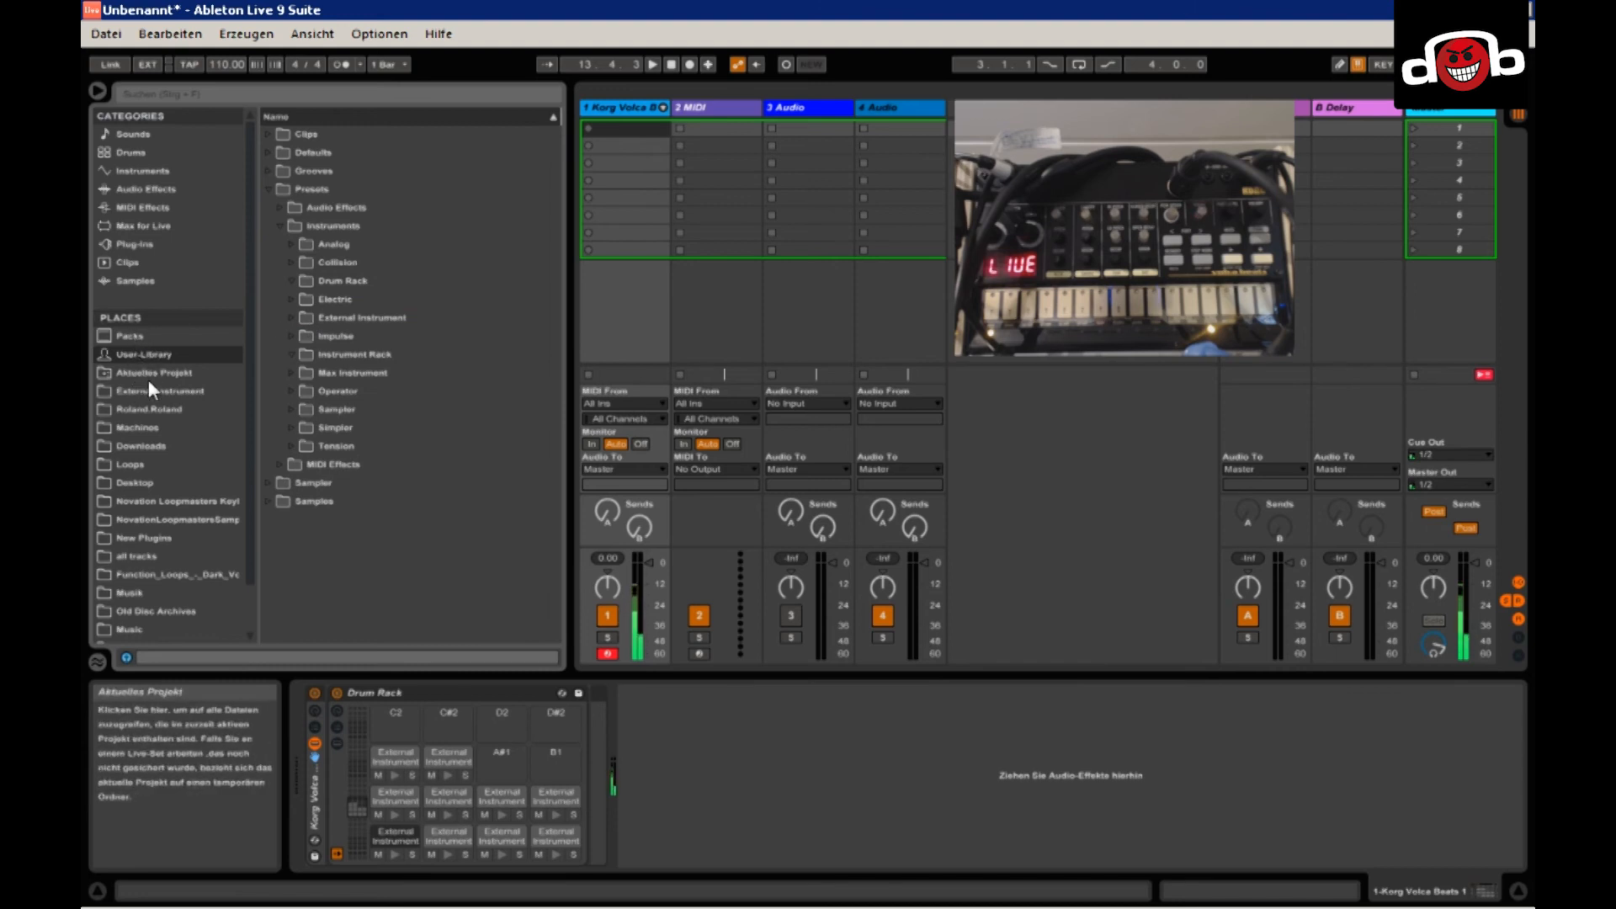
left_click(155, 391)
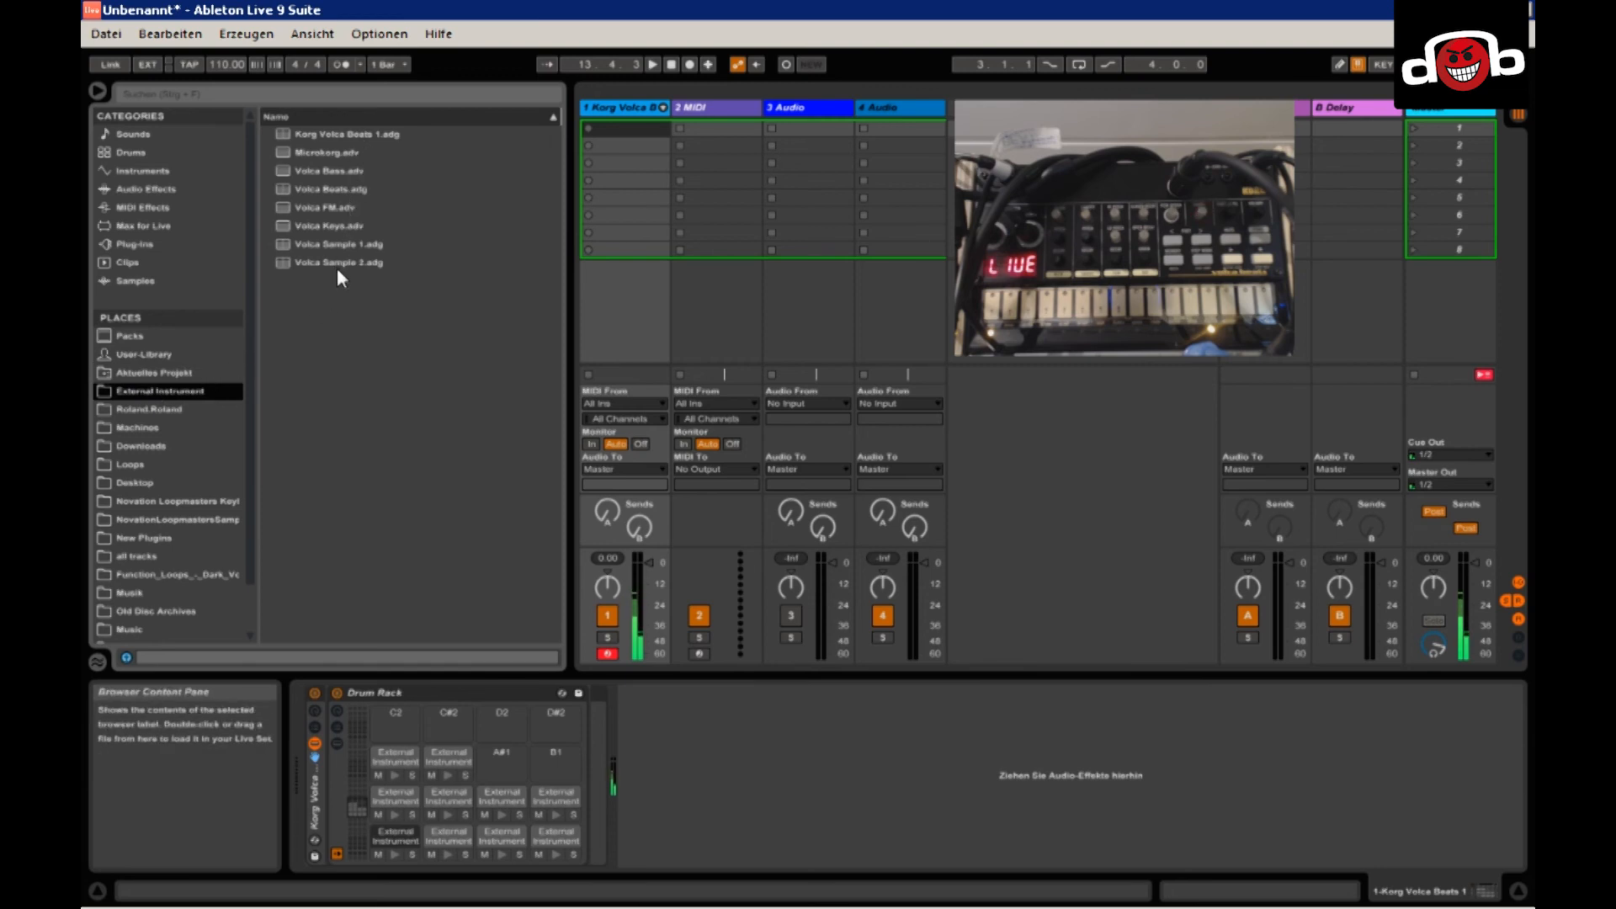
mouse_move(329, 186)
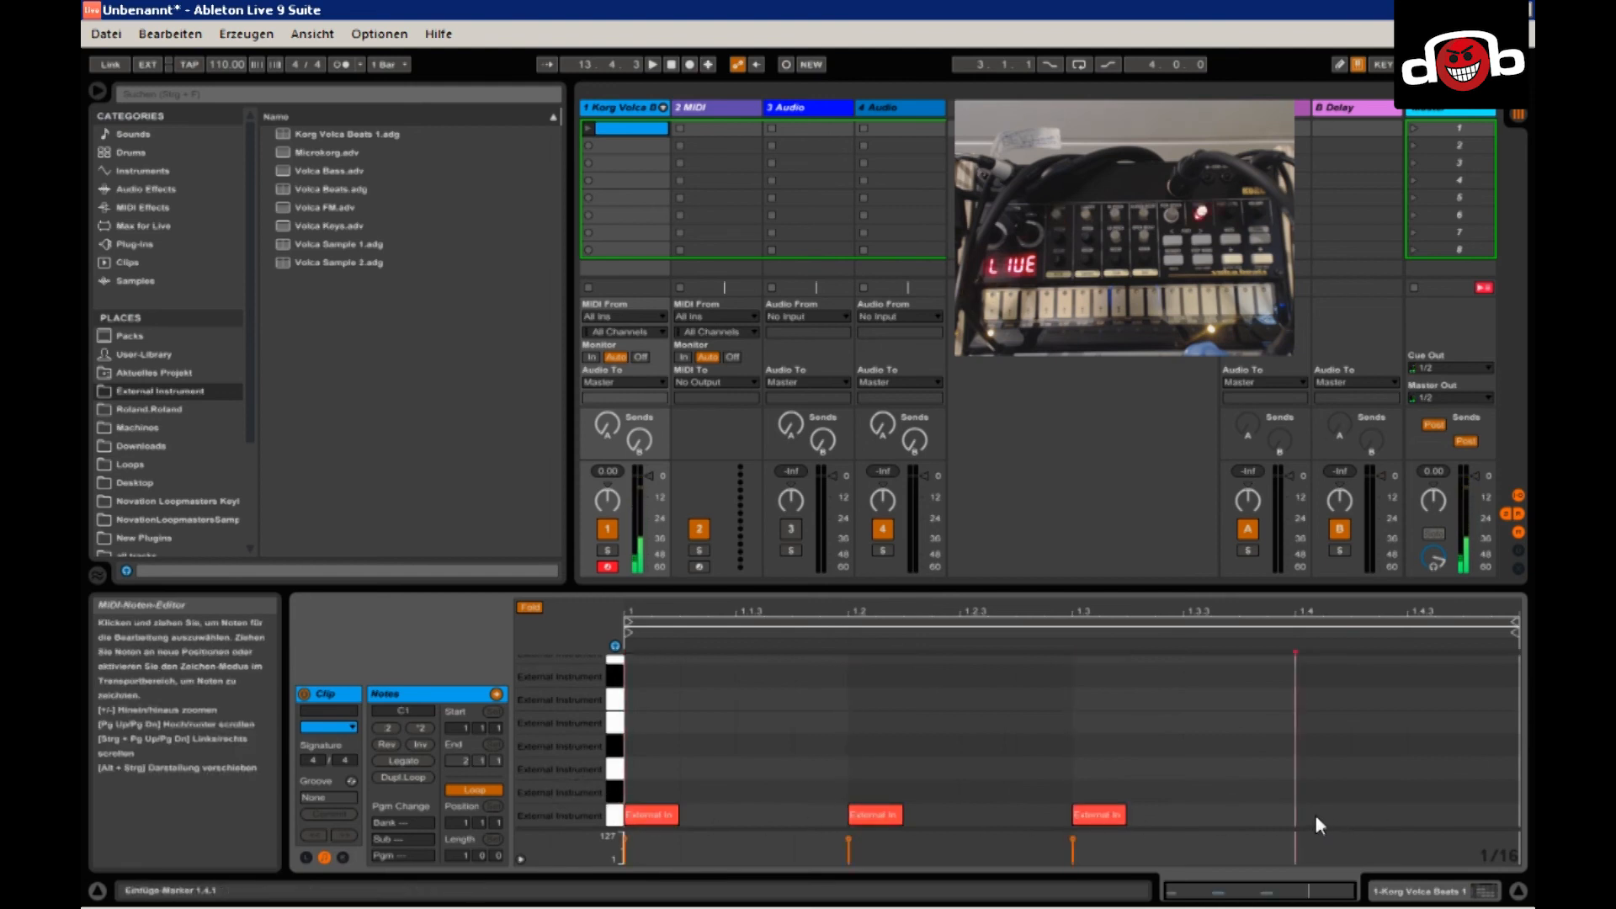
Draw drum hits at beat 1.4 on the bottom row and the row above.
left_click(1318, 824)
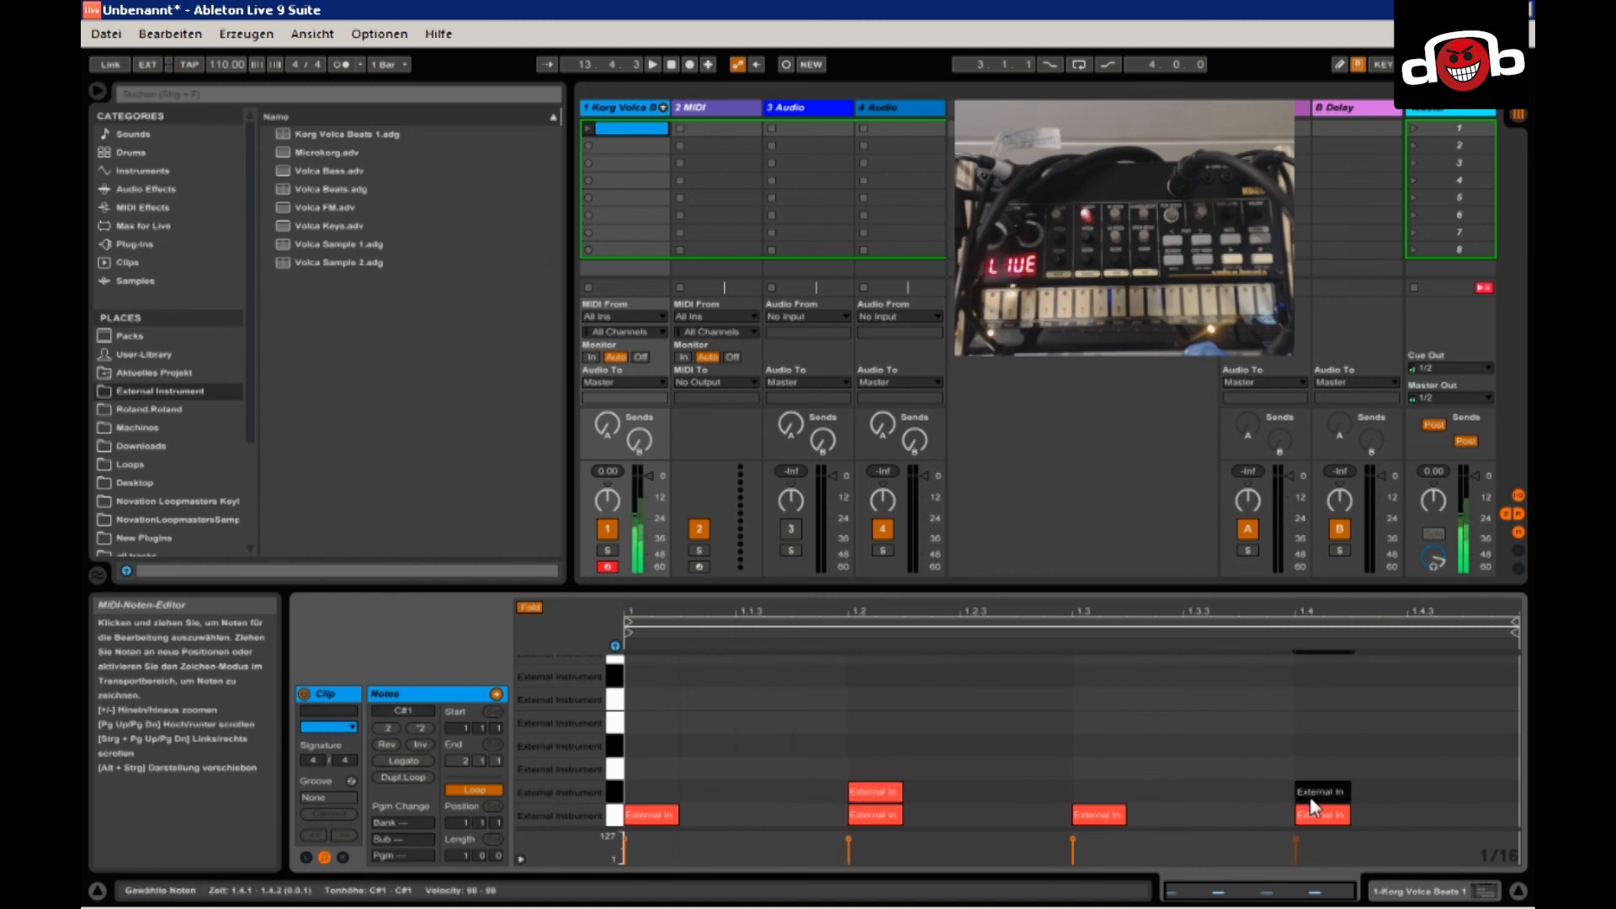
left_click(649, 723)
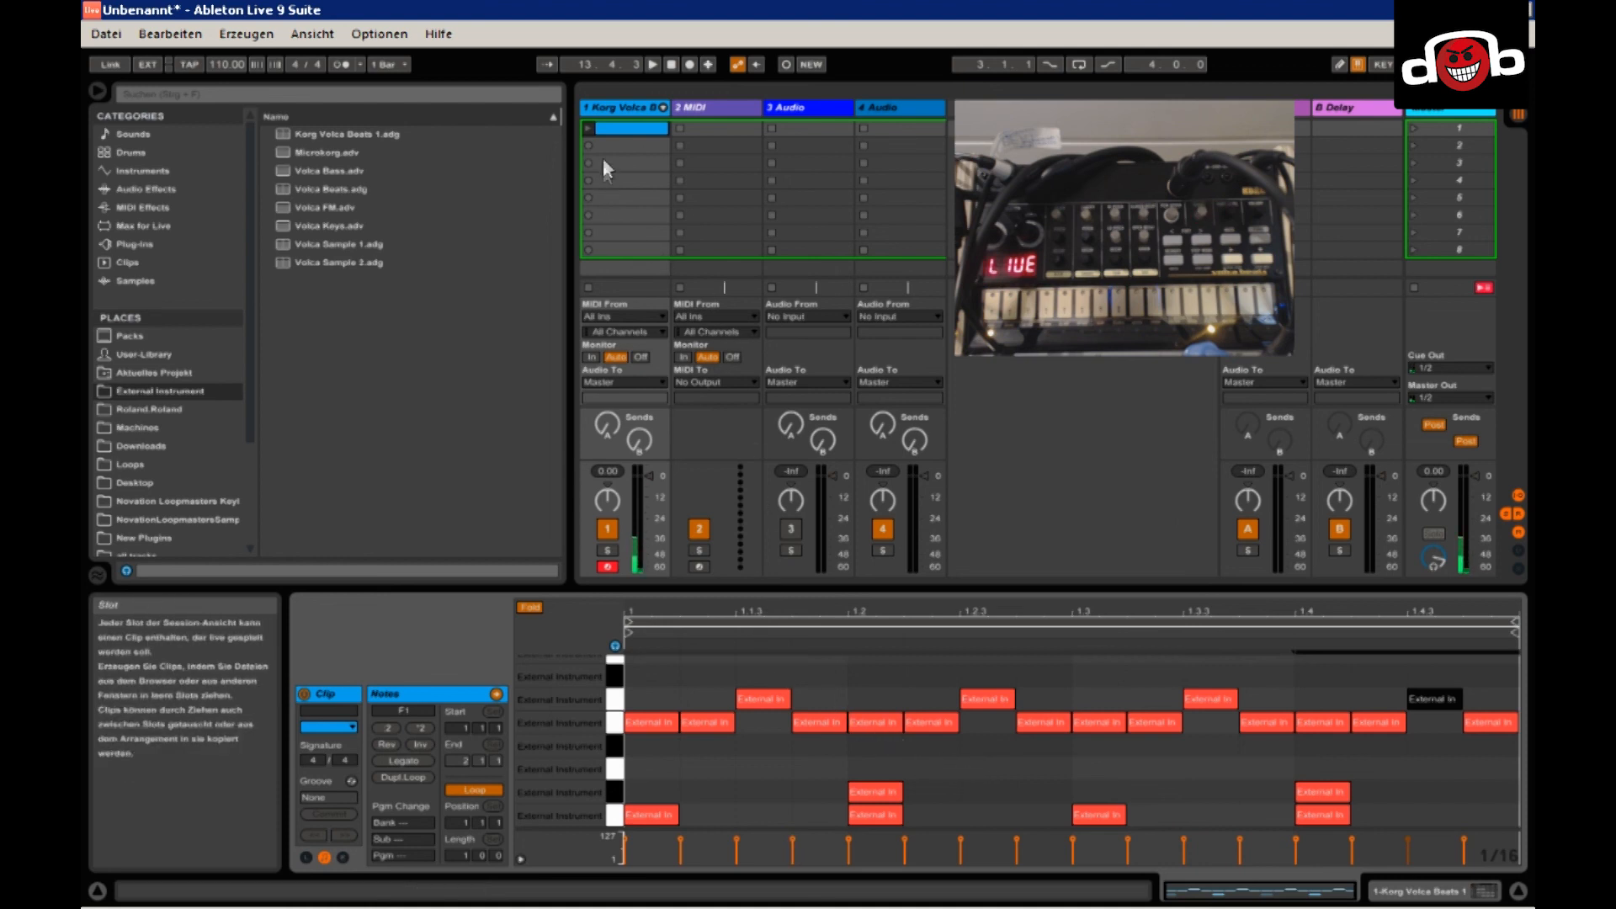
Launch the drum clip on the Korg Volca Beats track, then stop playback.
left_click(587, 128)
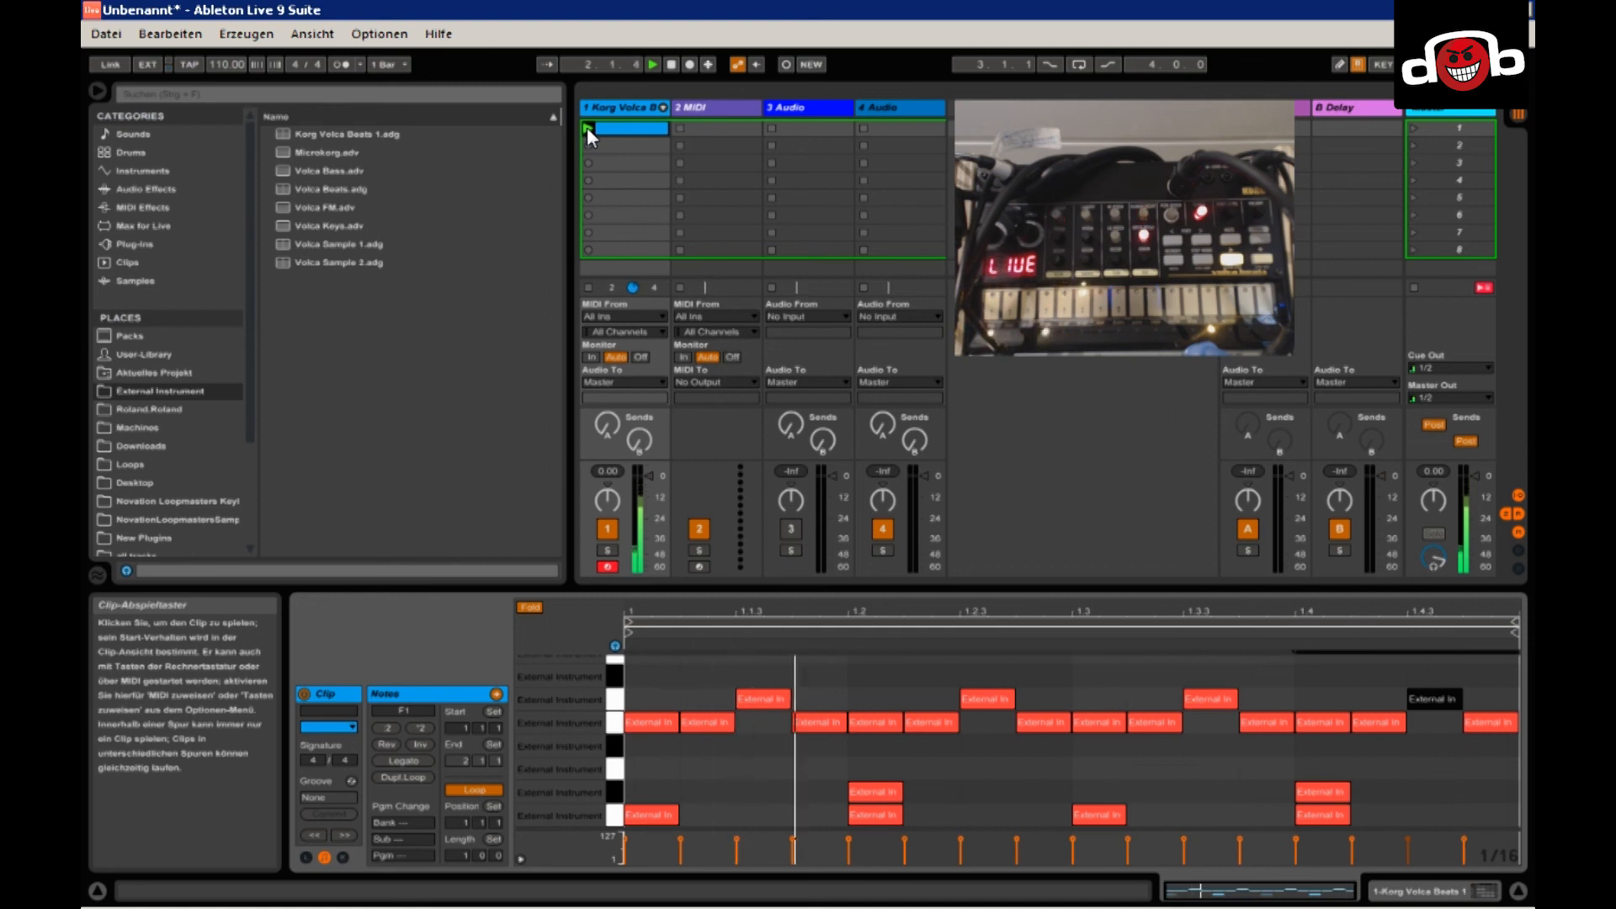
left_click(588, 128)
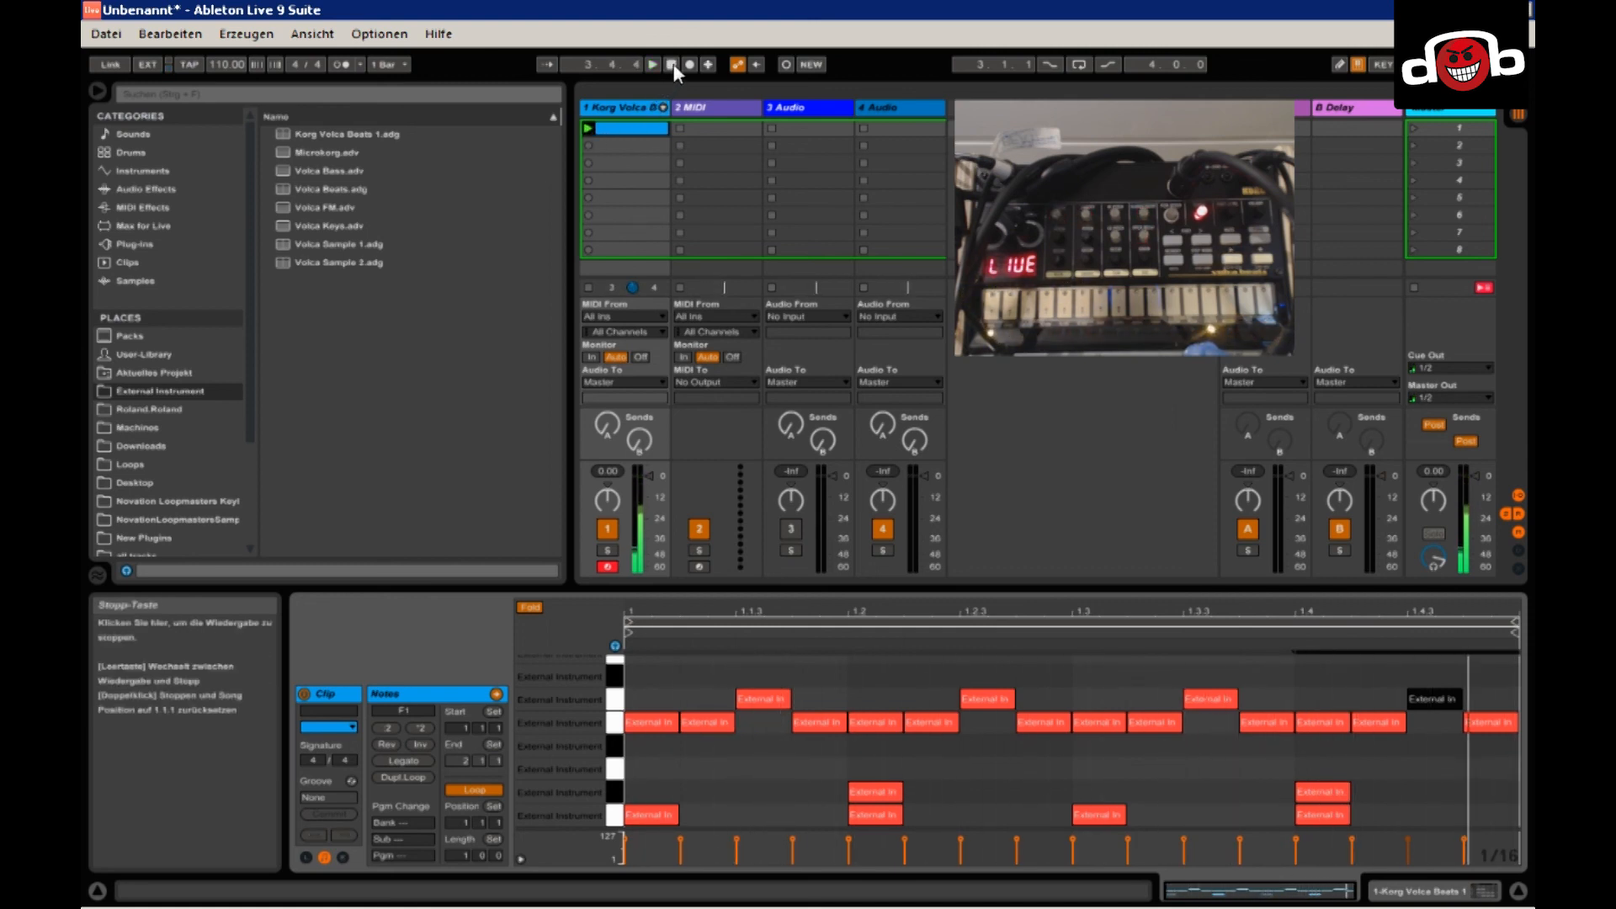
left_click(680, 65)
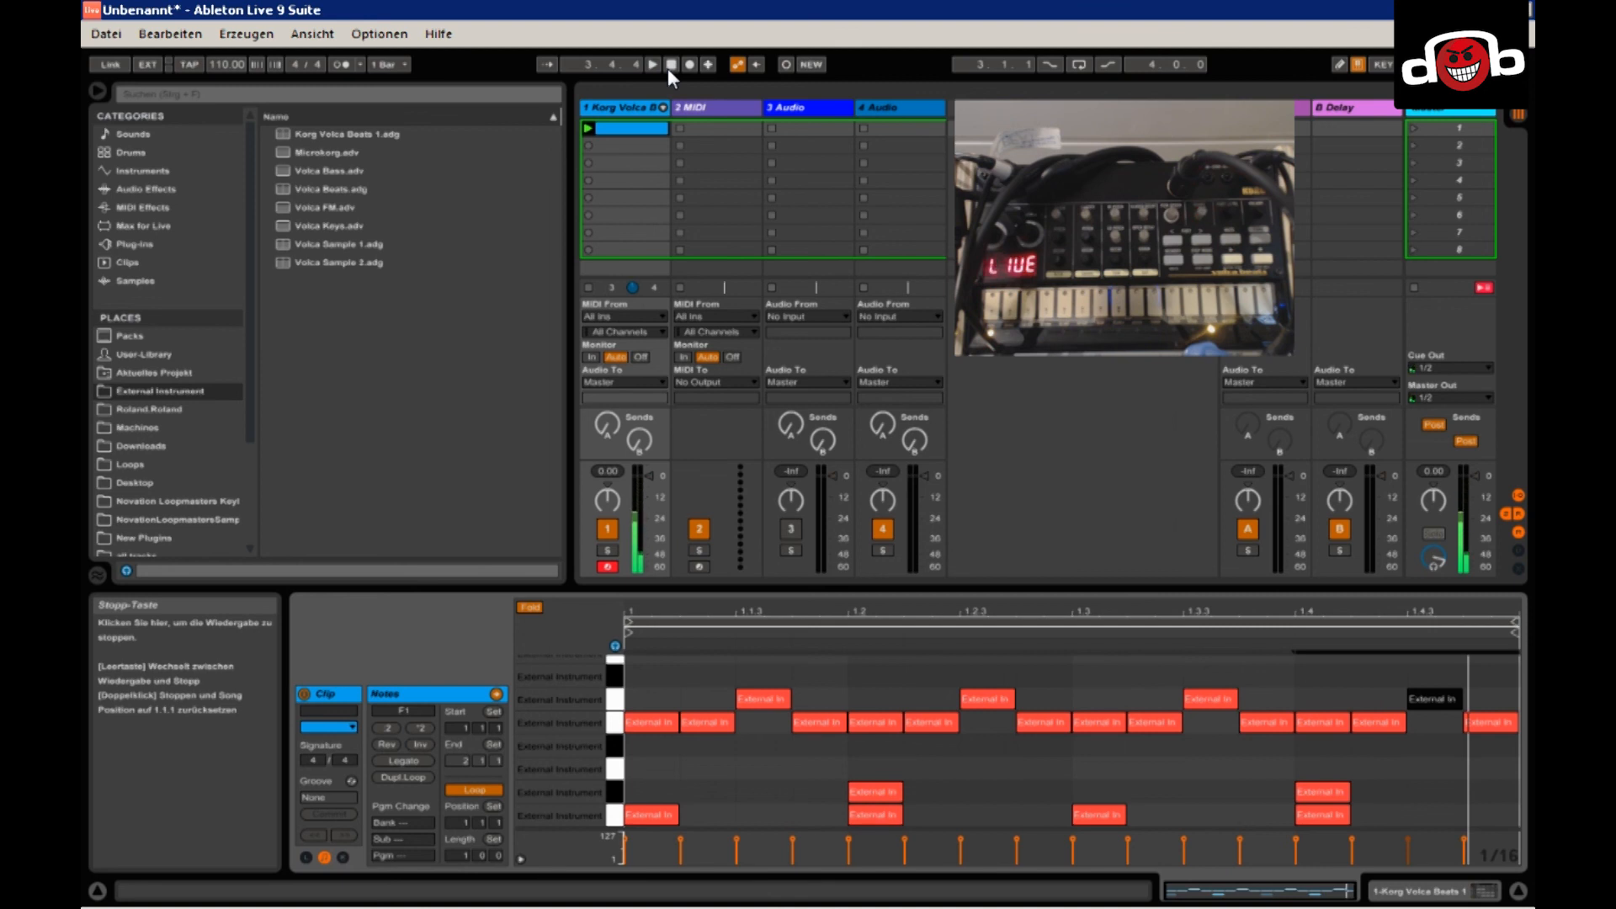